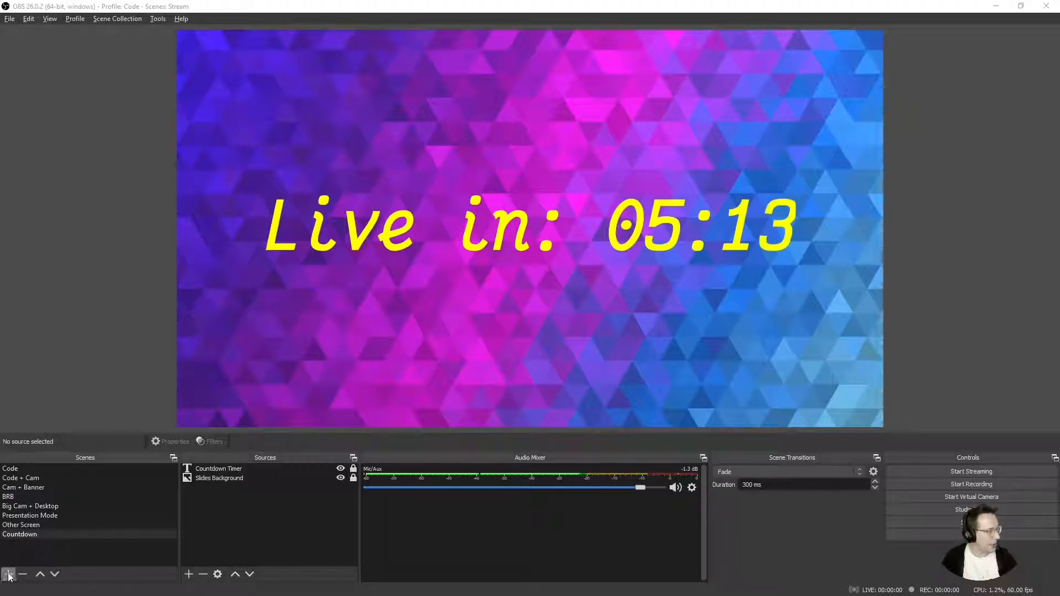
- Add a new scene named 'Countdown New' to the Scenes list
click(6, 574)
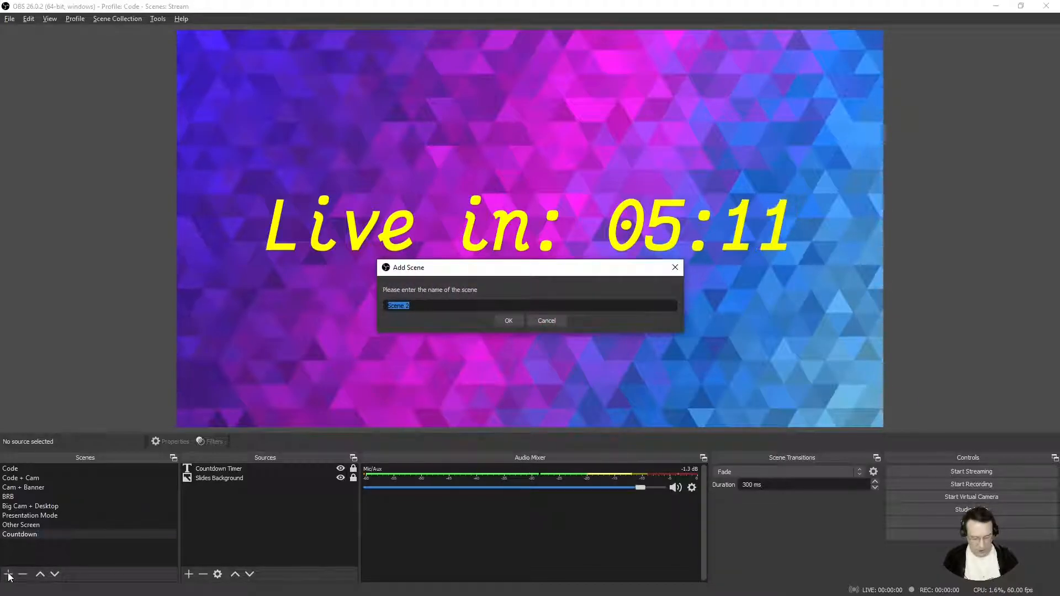
text(Countdown Ne)
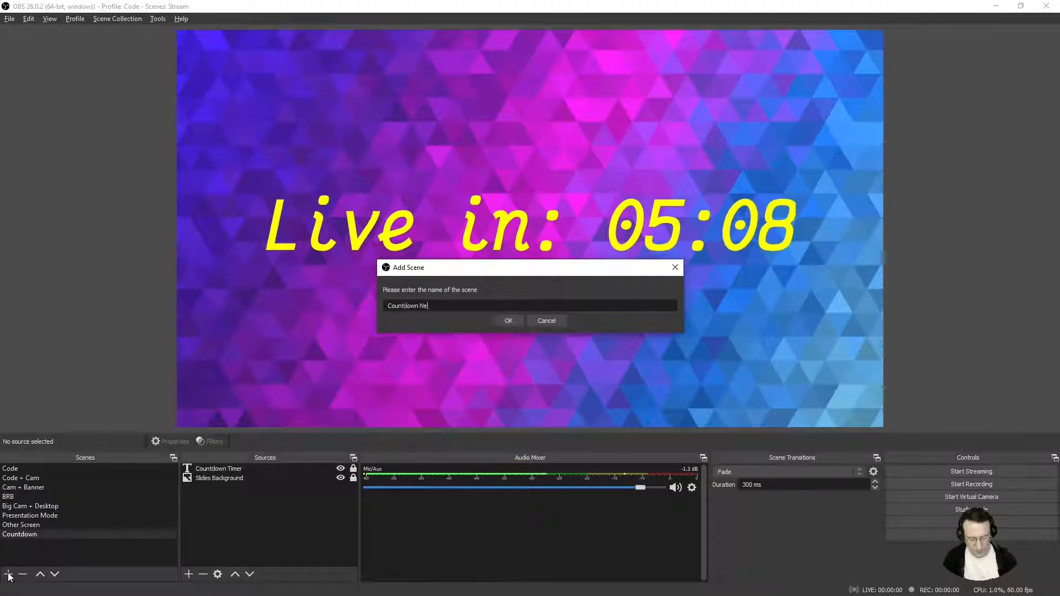
click(508, 320)
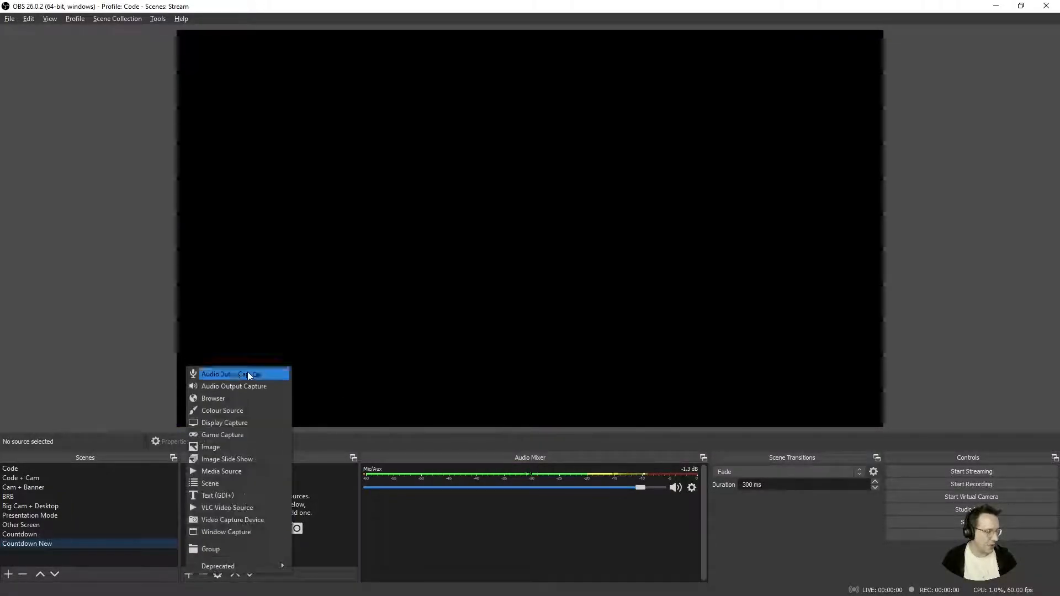
mouse_move(262, 447)
text(New Text Cou)
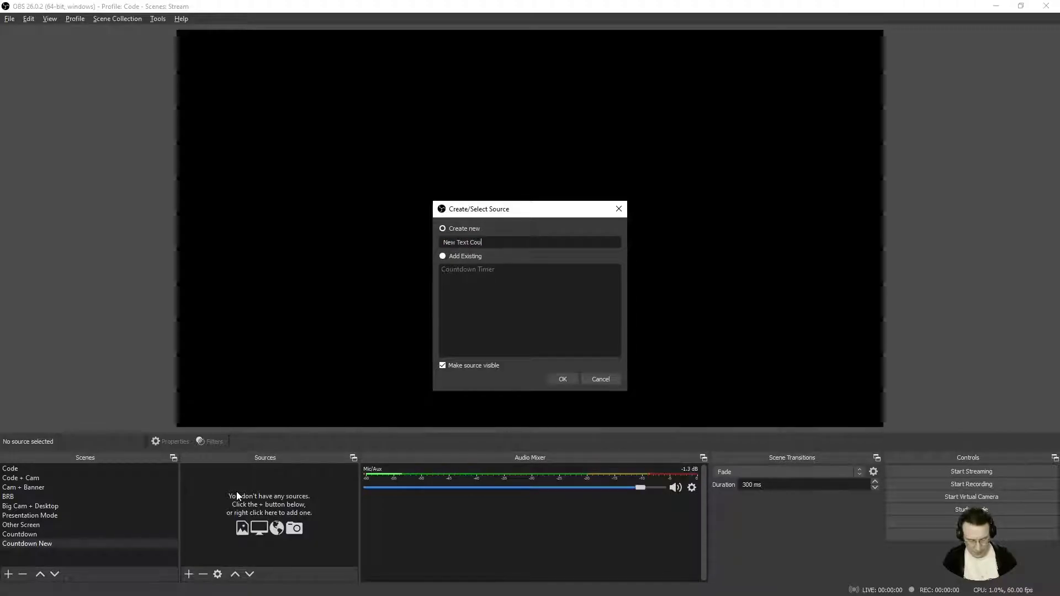
- Create a Text (GDI+) source 'New Text Countdown' with its text set to 'placeholder'
text(ntdown)
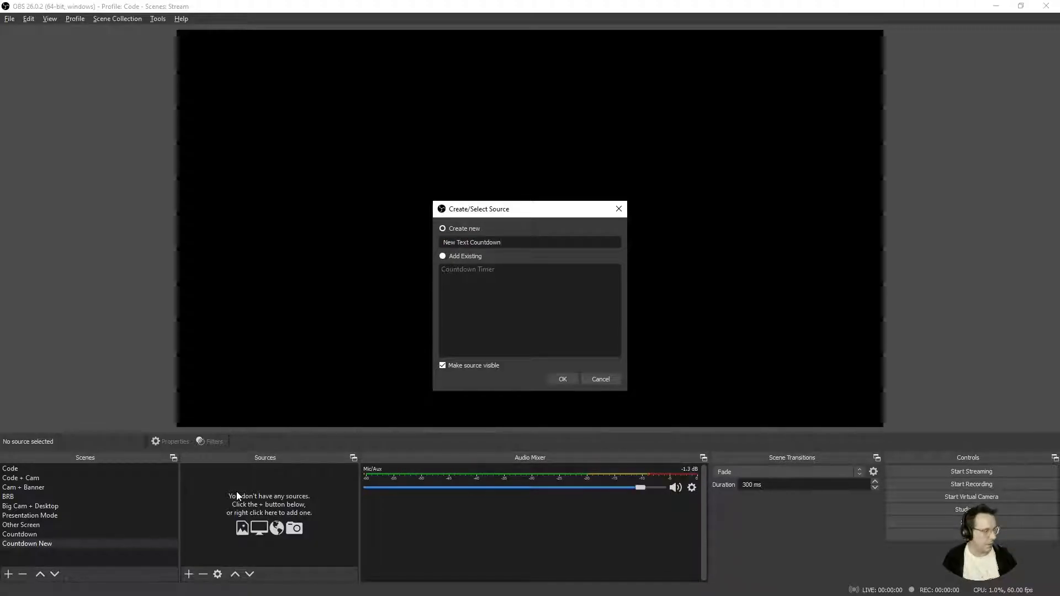
click(561, 379)
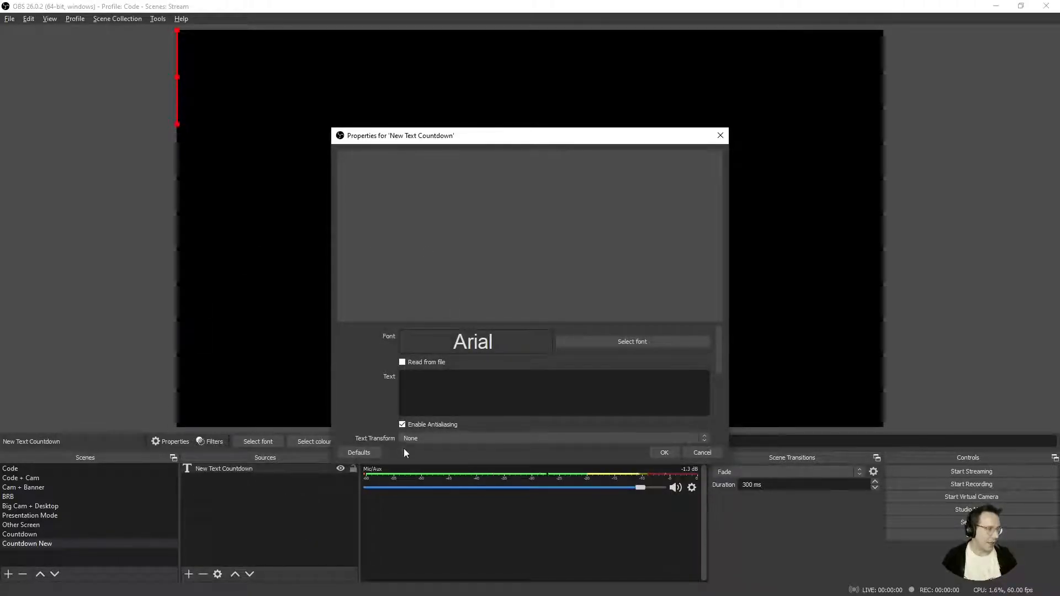
text(place)
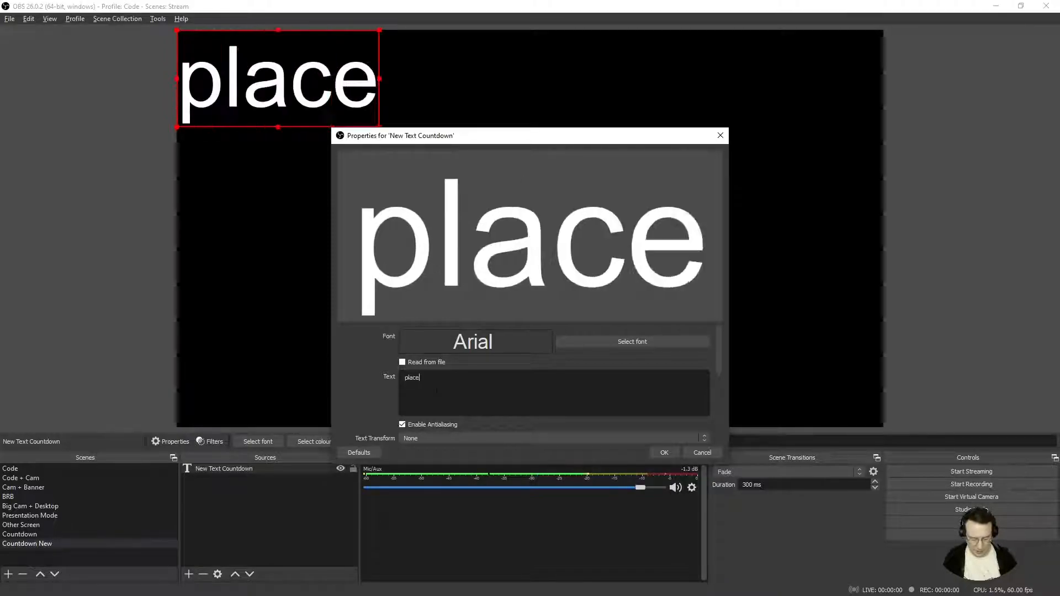
text(ho)
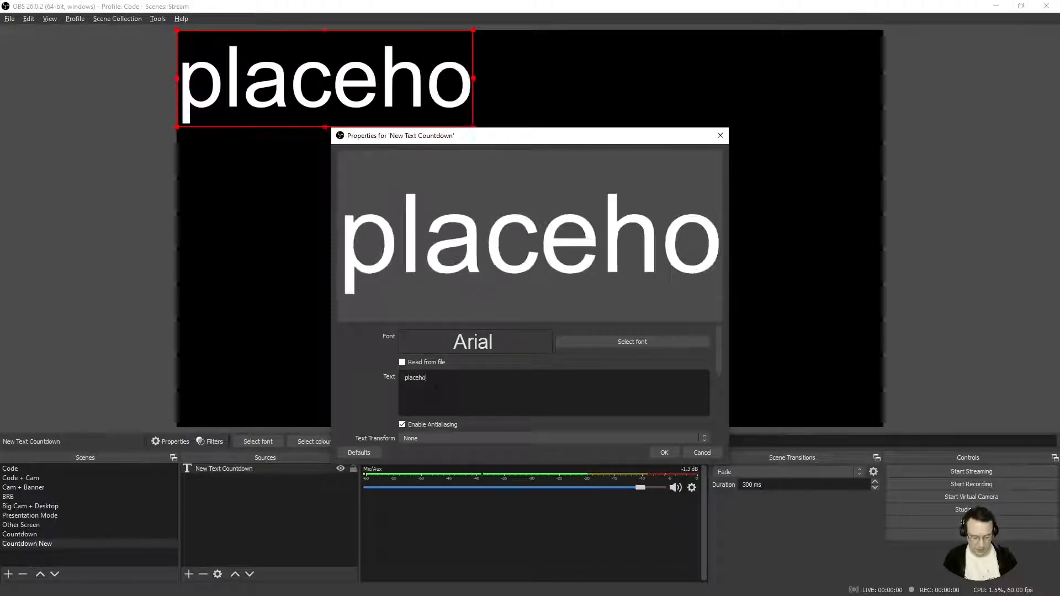
text(lder)
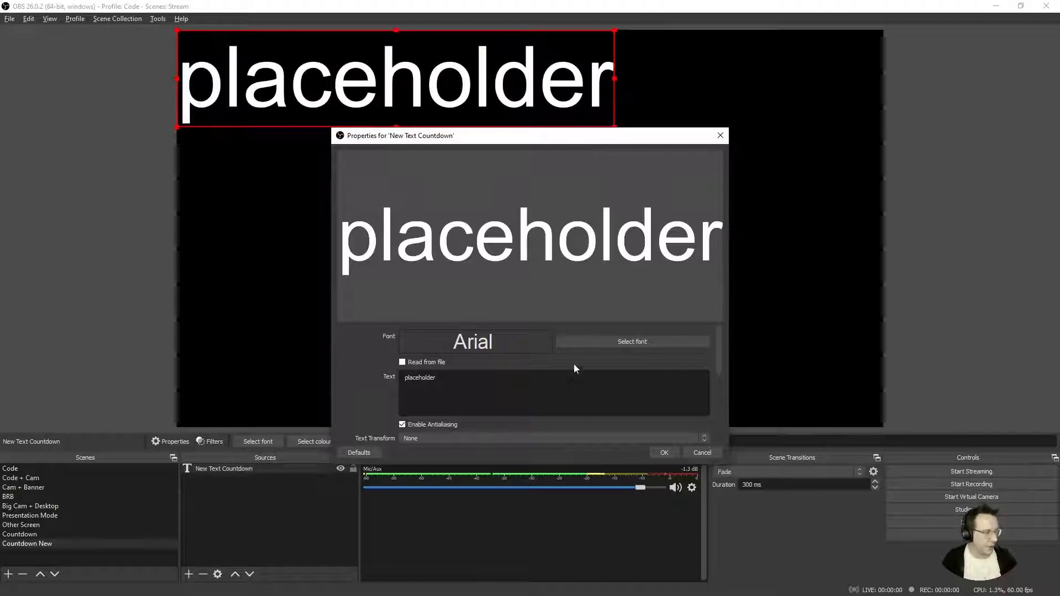
click(631, 341)
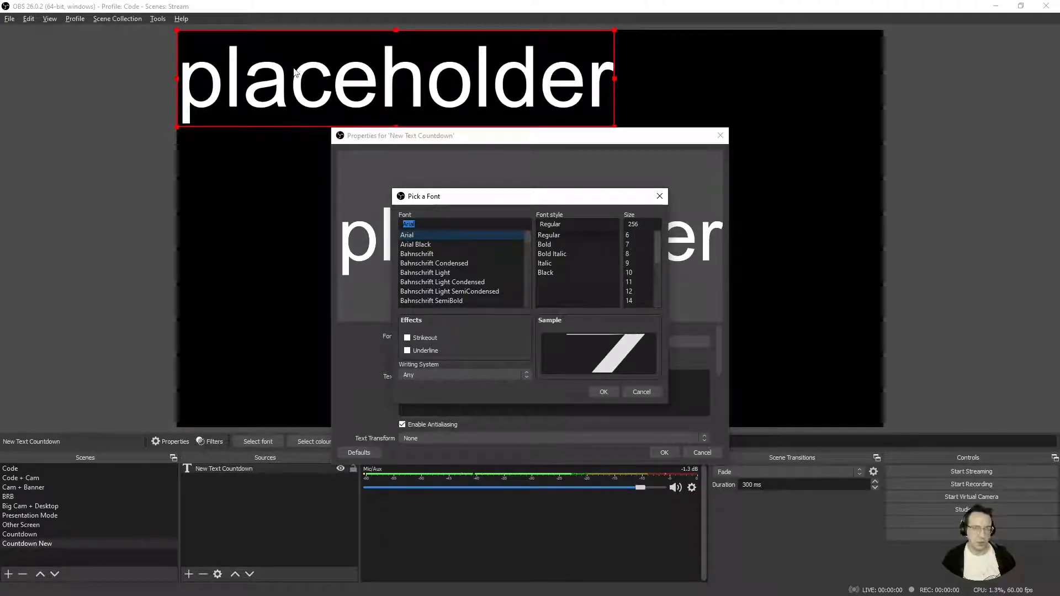
mouse_move(361, 93)
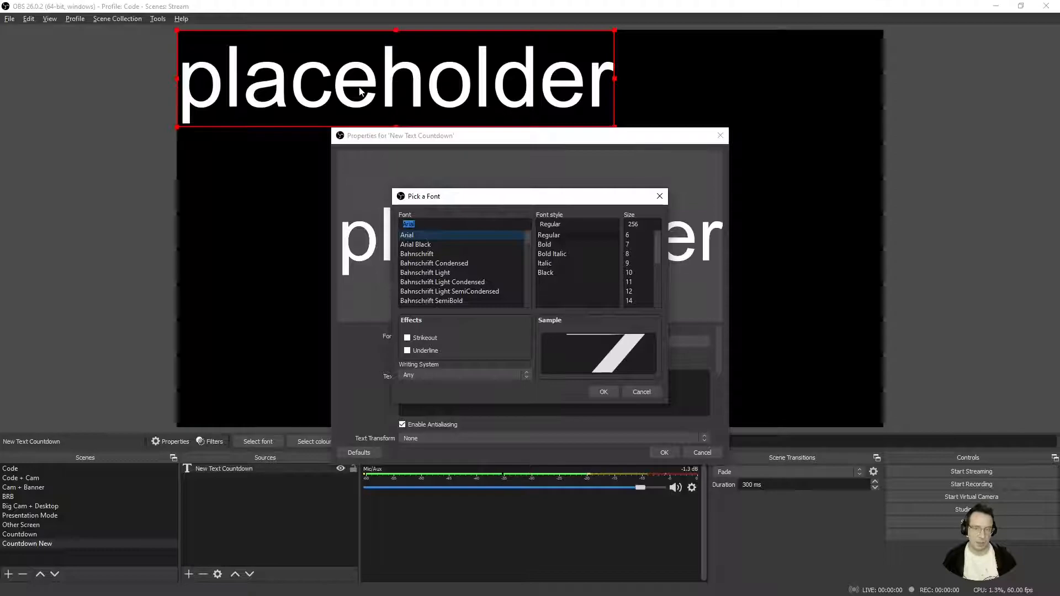
mouse_move(561, 137)
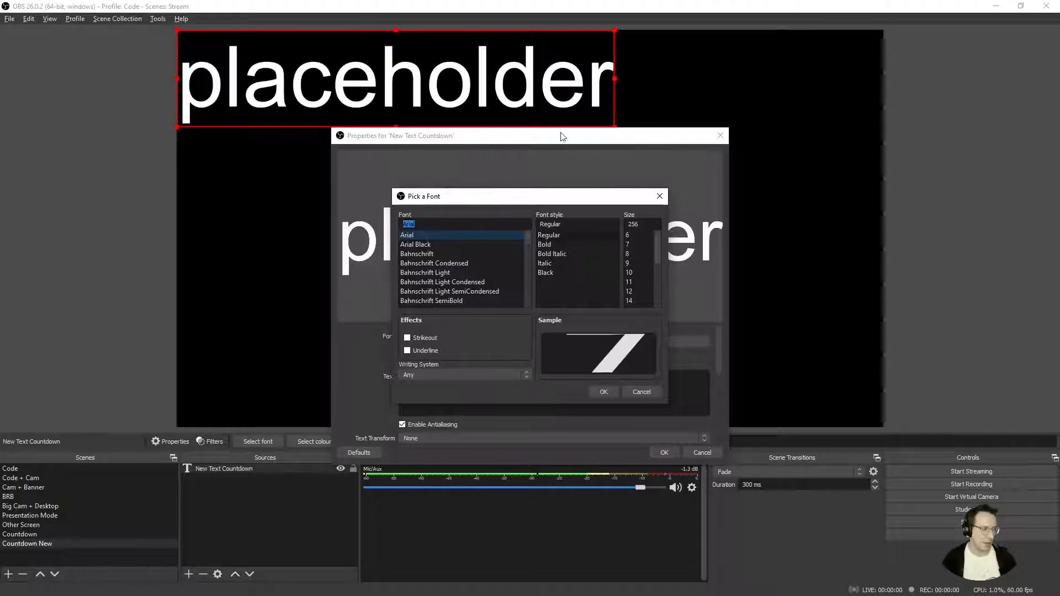
mouse_move(614, 220)
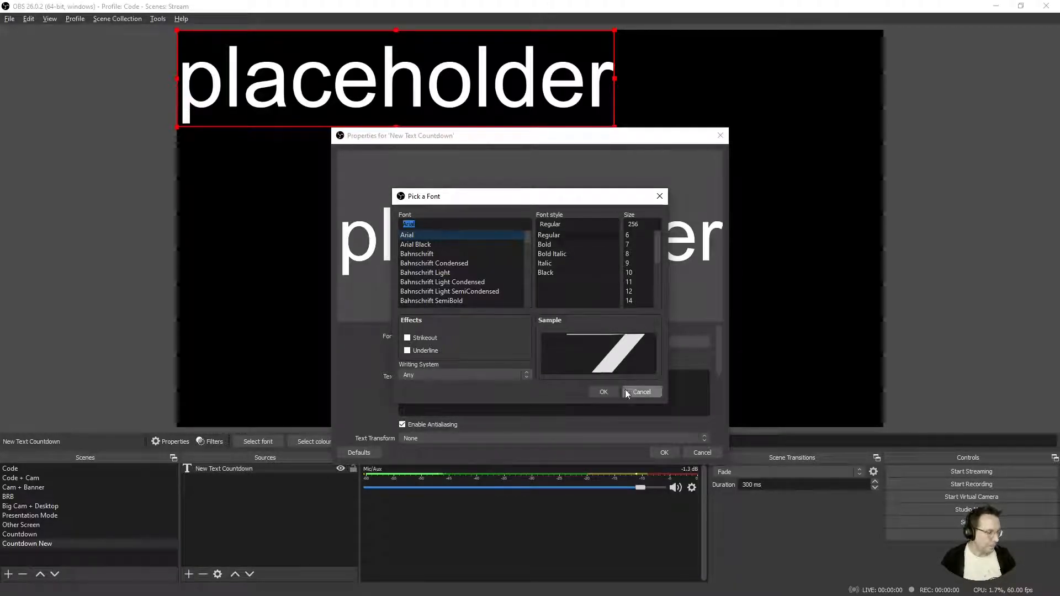
click(641, 392)
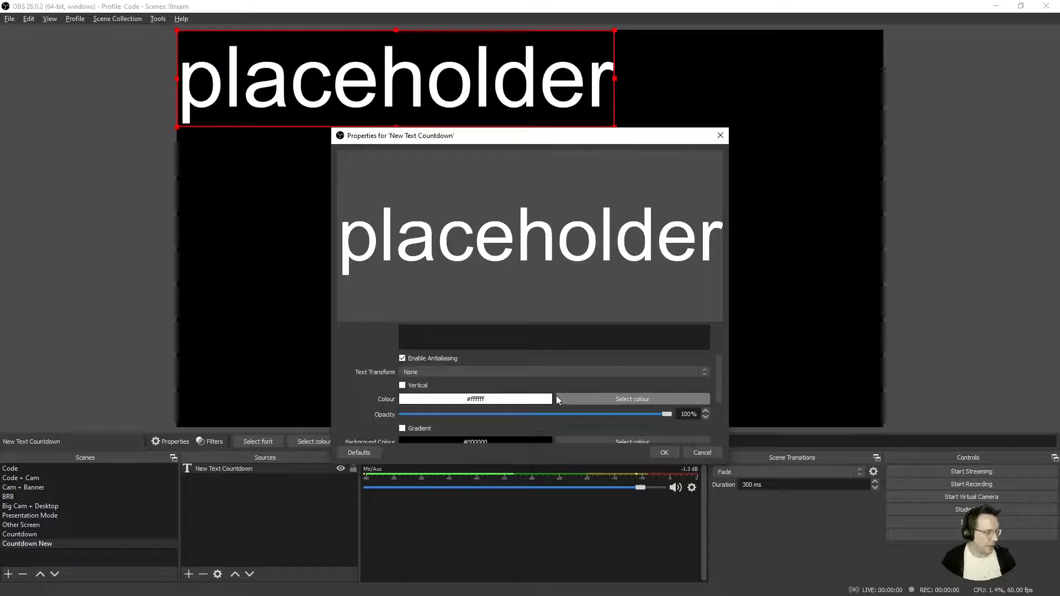
scroll(down, 3)
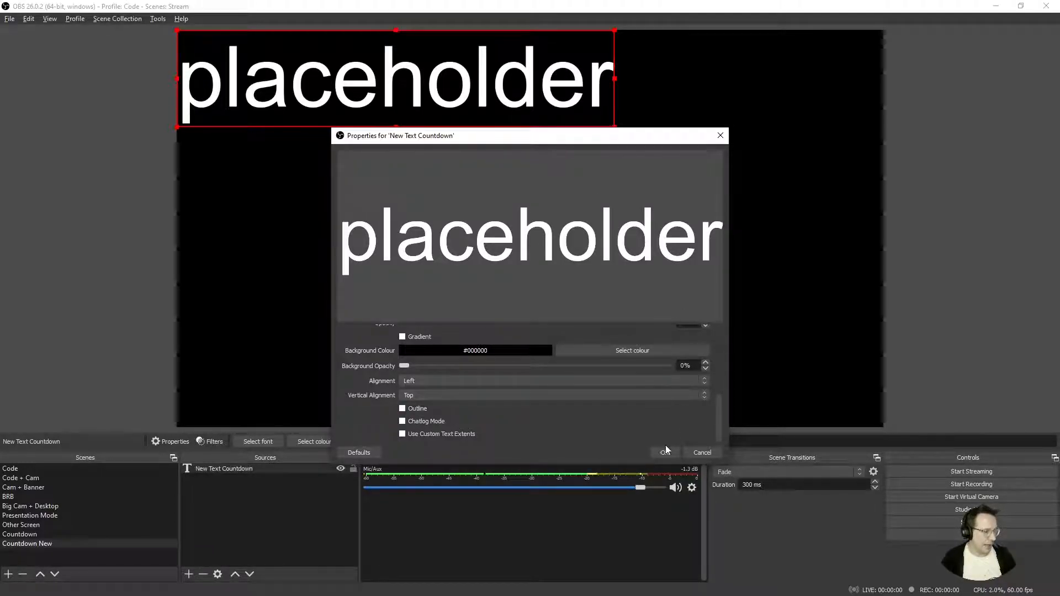
- Apply the text properties and centre the placeholder text on the canvas via Transform
click(664, 453)
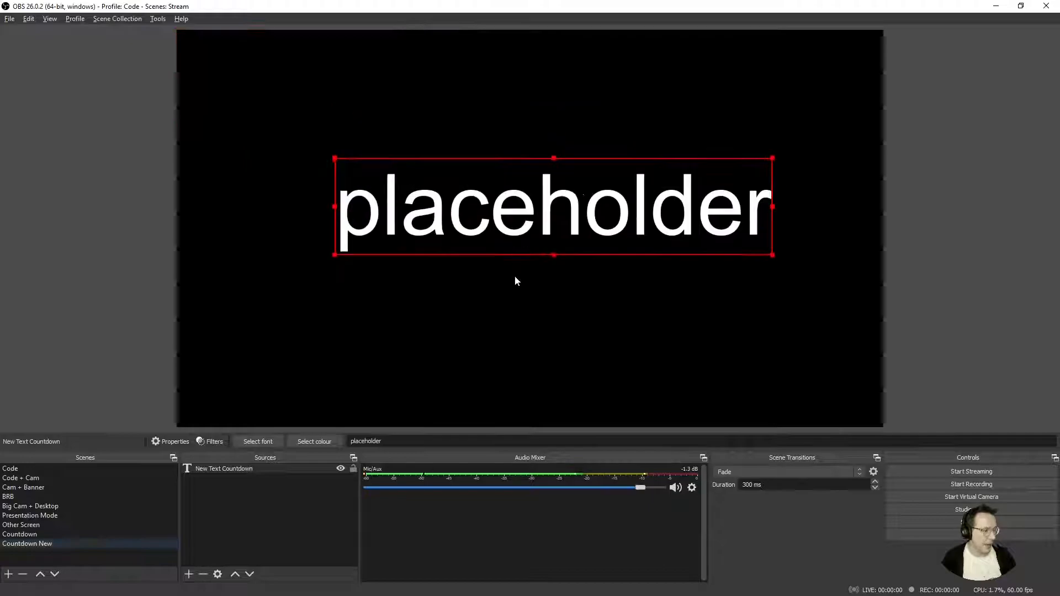
right_click(526, 218)
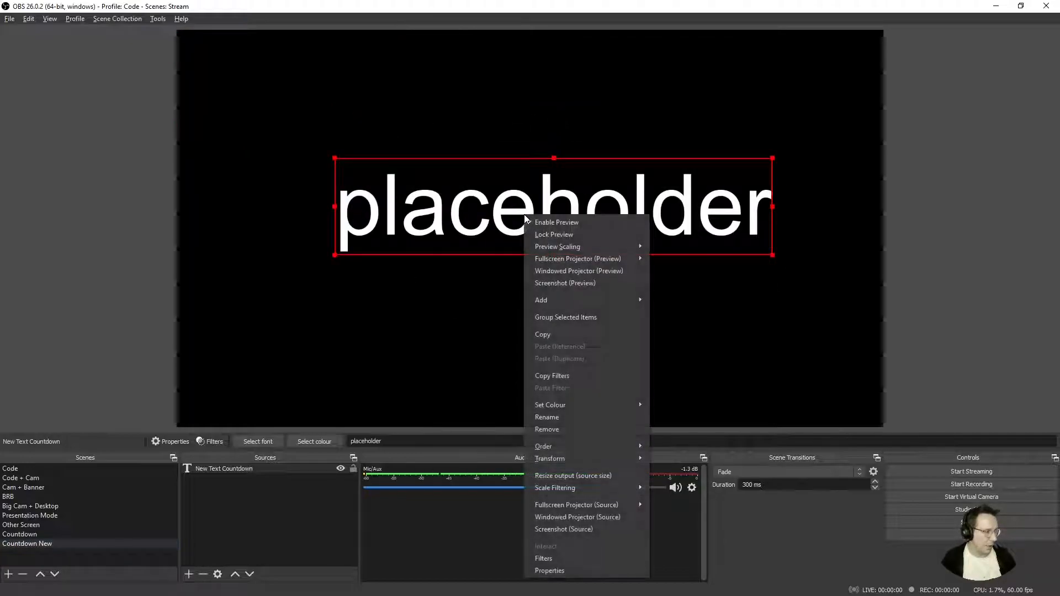
mouse_move(574, 458)
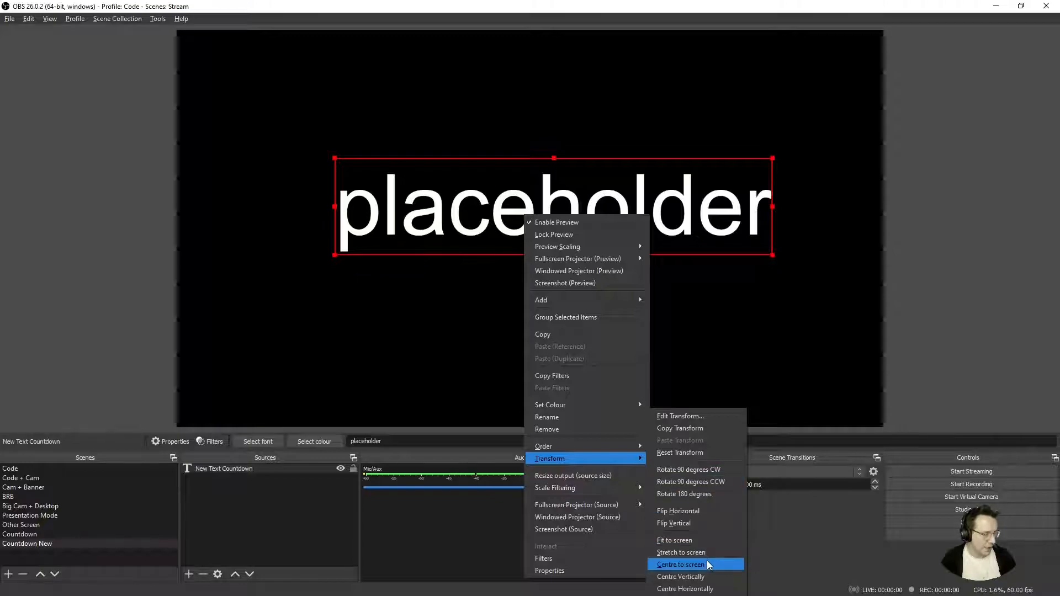
click(680, 564)
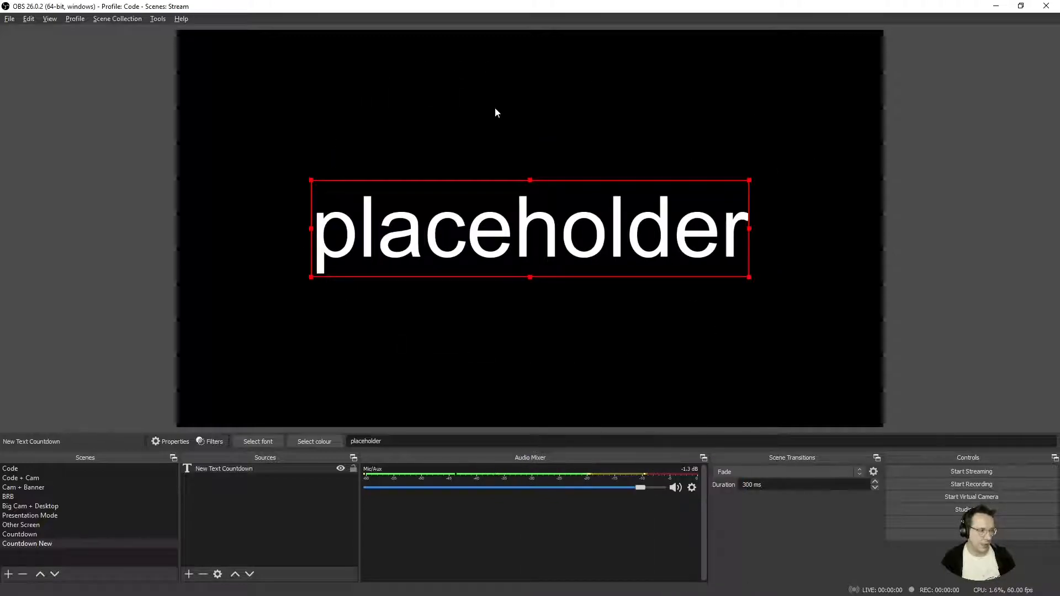
mouse_move(107, 7)
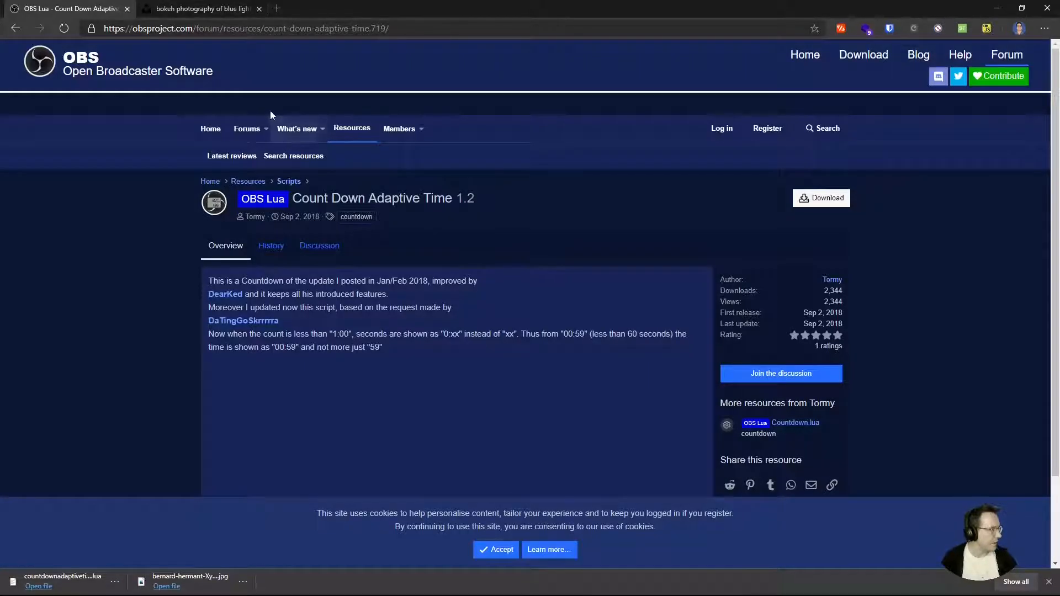
mouse_move(263, 84)
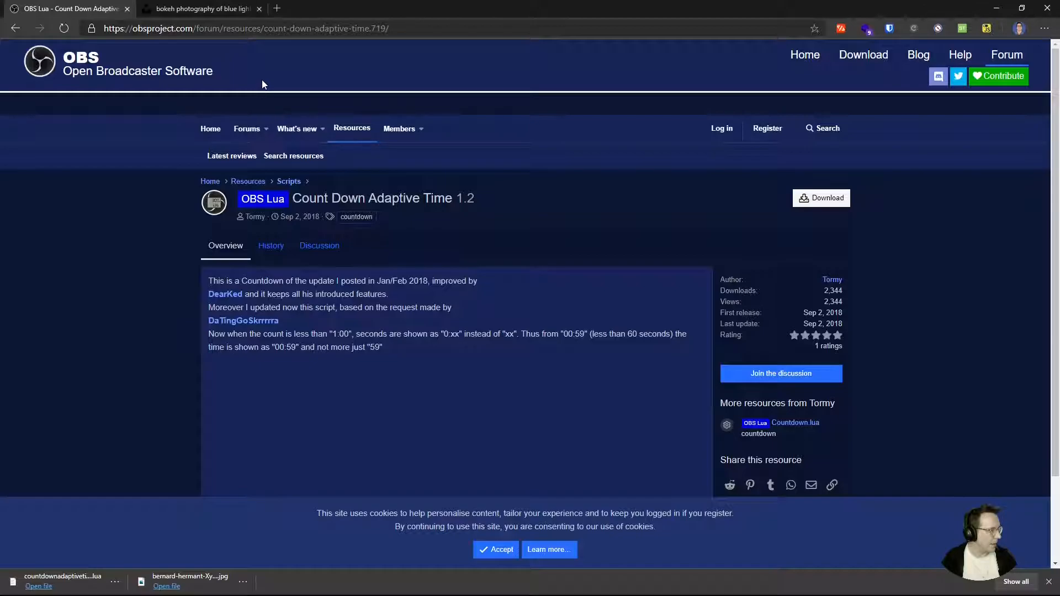
mouse_move(355, 232)
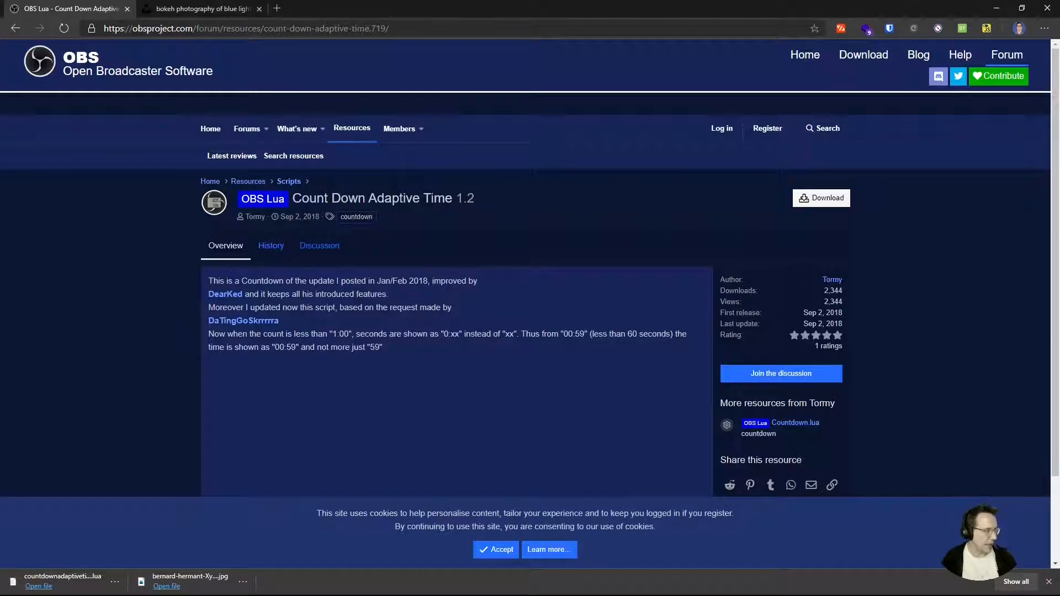
mouse_move(786, 155)
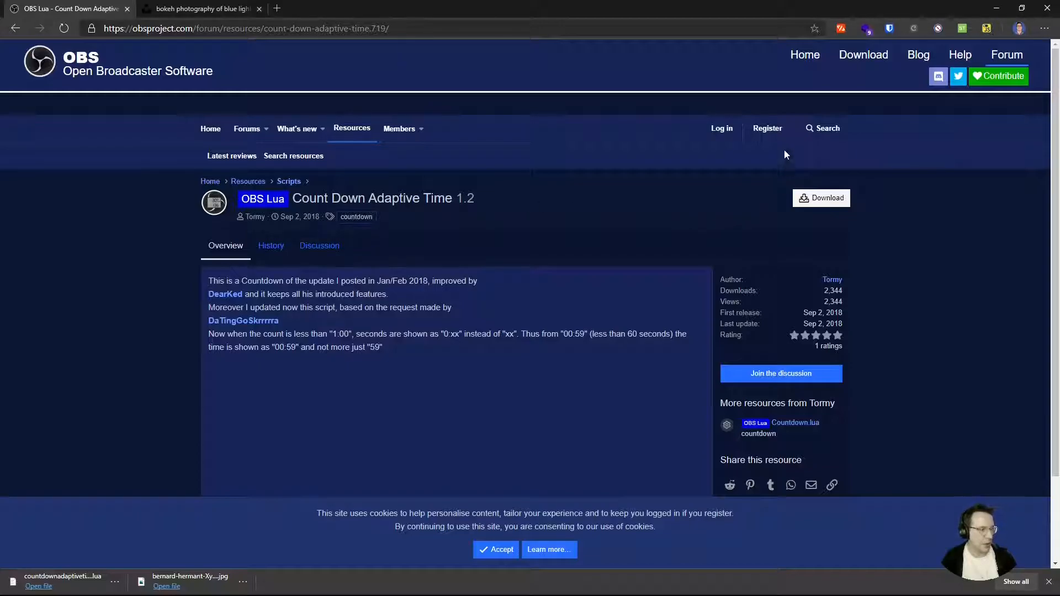
- Download the Count Down Adaptive Time Lua script from the obsproject.com resource page
click(821, 198)
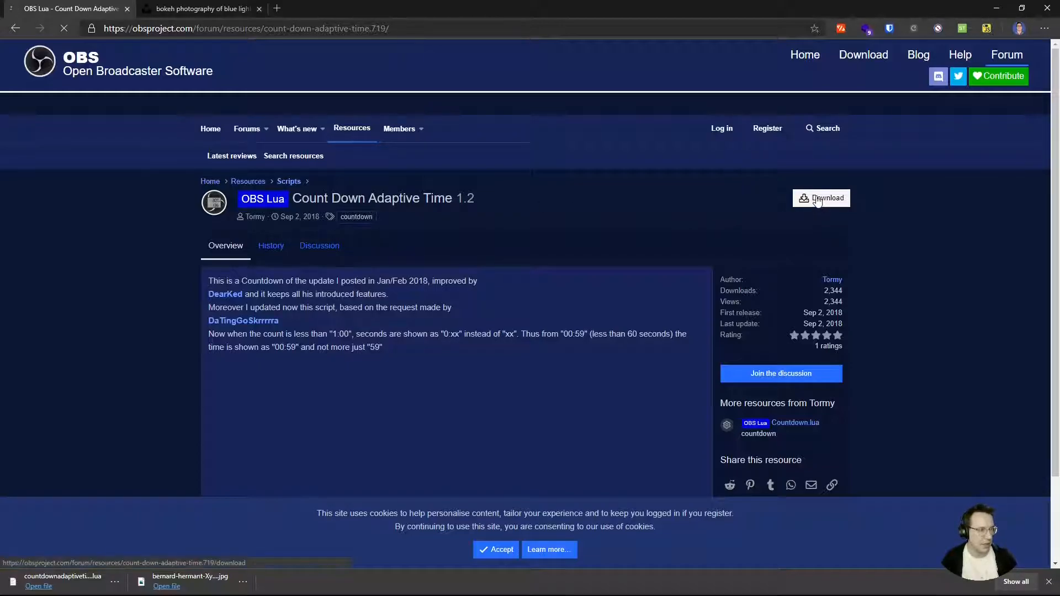
click(821, 197)
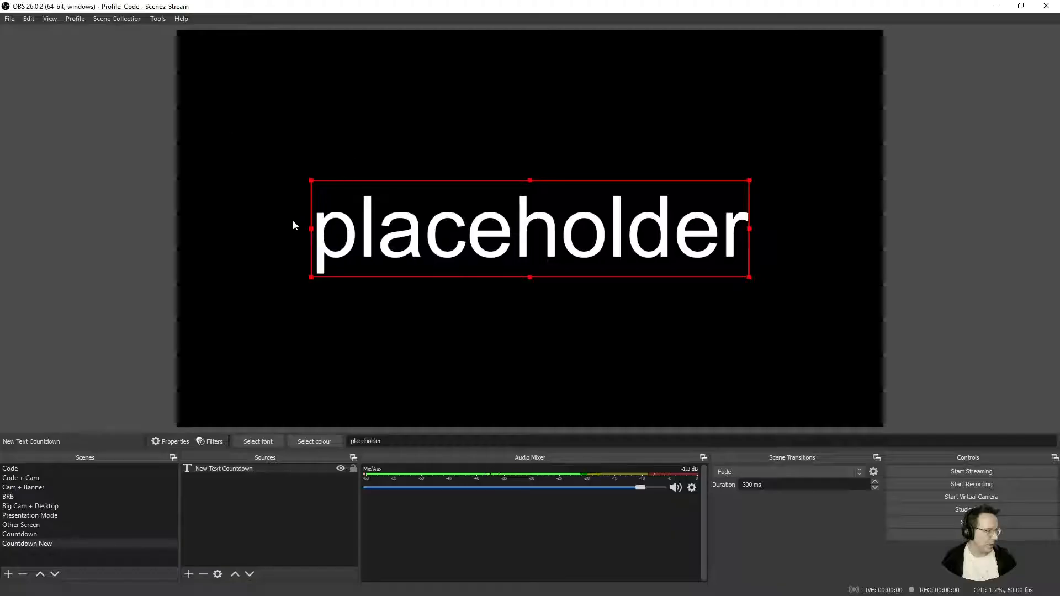
- Load the downloaded countdown Lua script in the Scripts manager
click(158, 18)
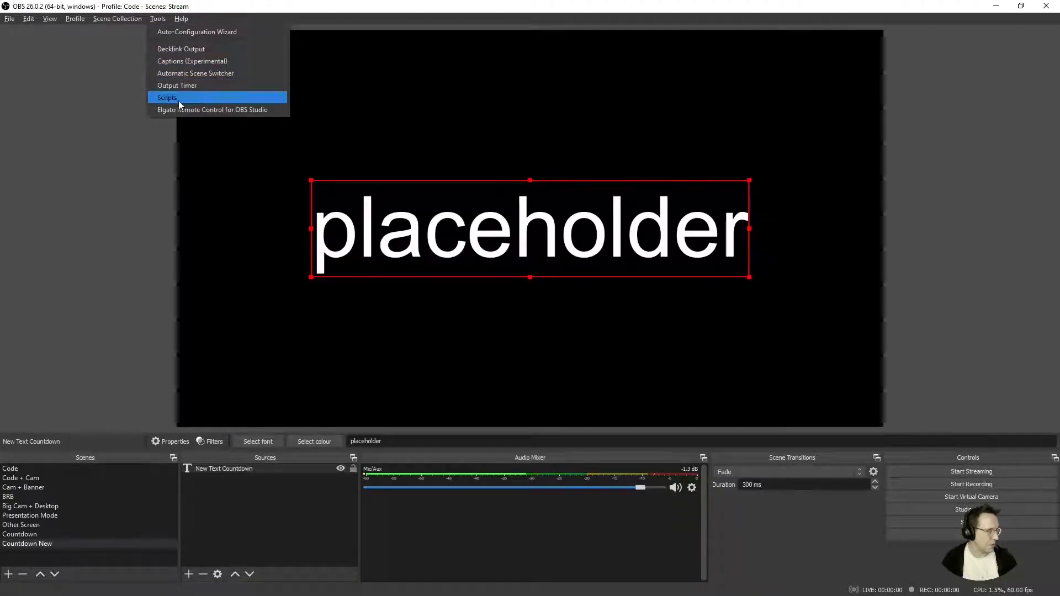
click(167, 97)
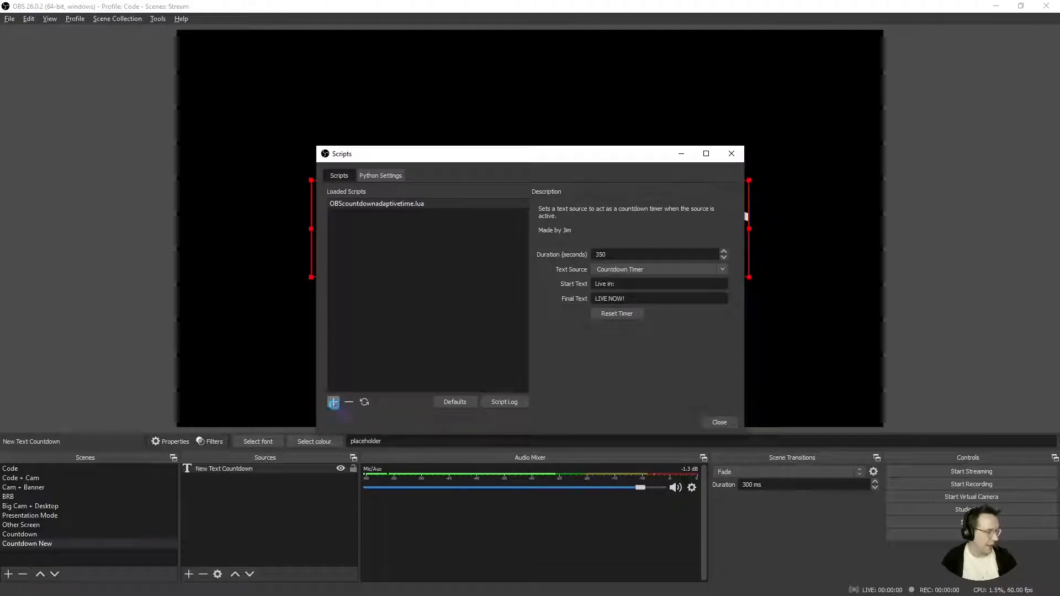
click(333, 402)
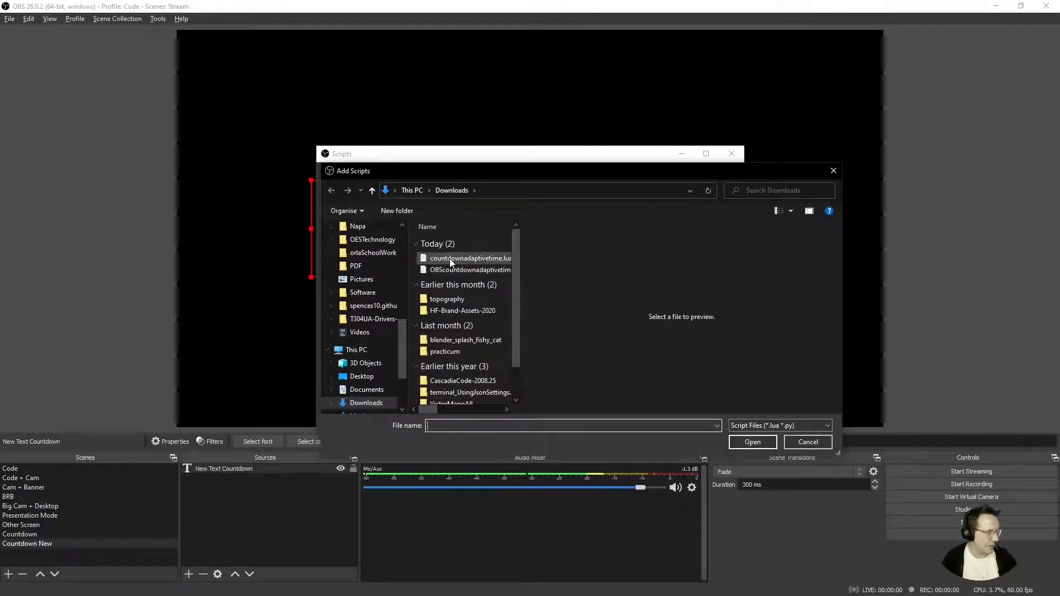
click(752, 441)
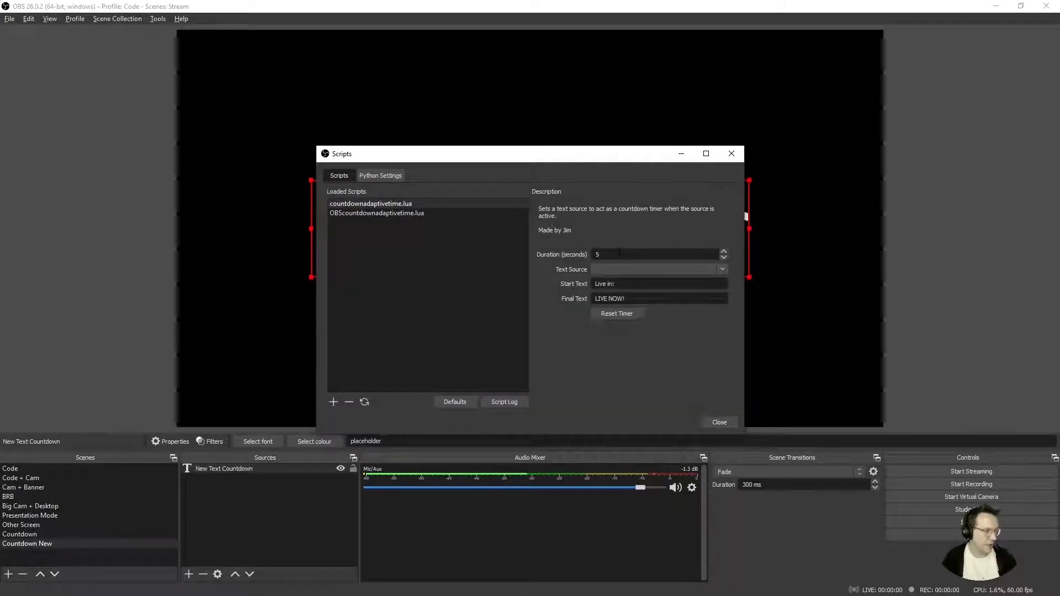
- Set the script's Duration to 500 and its Text Source to New Text Countdown, then close Scripts
text(500)
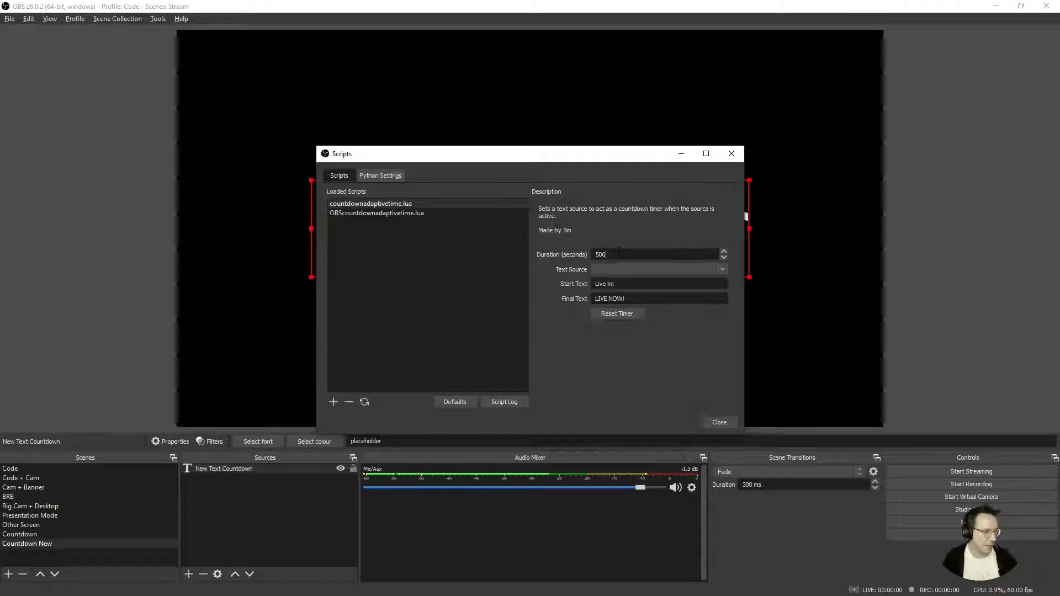
click(656, 270)
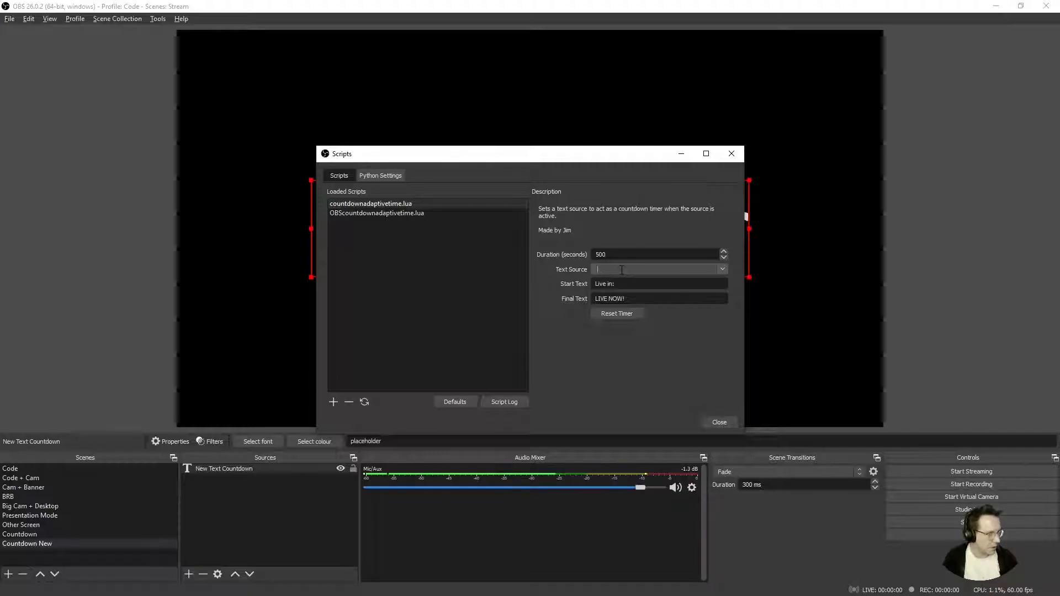
text(New Text Countdown)
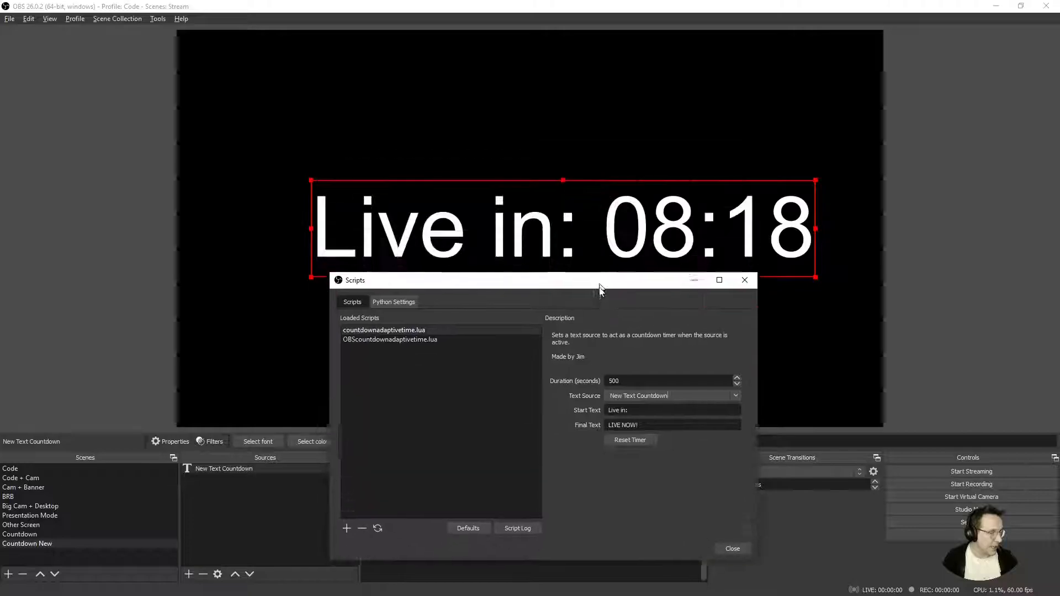
drag(599, 279, 560, 329)
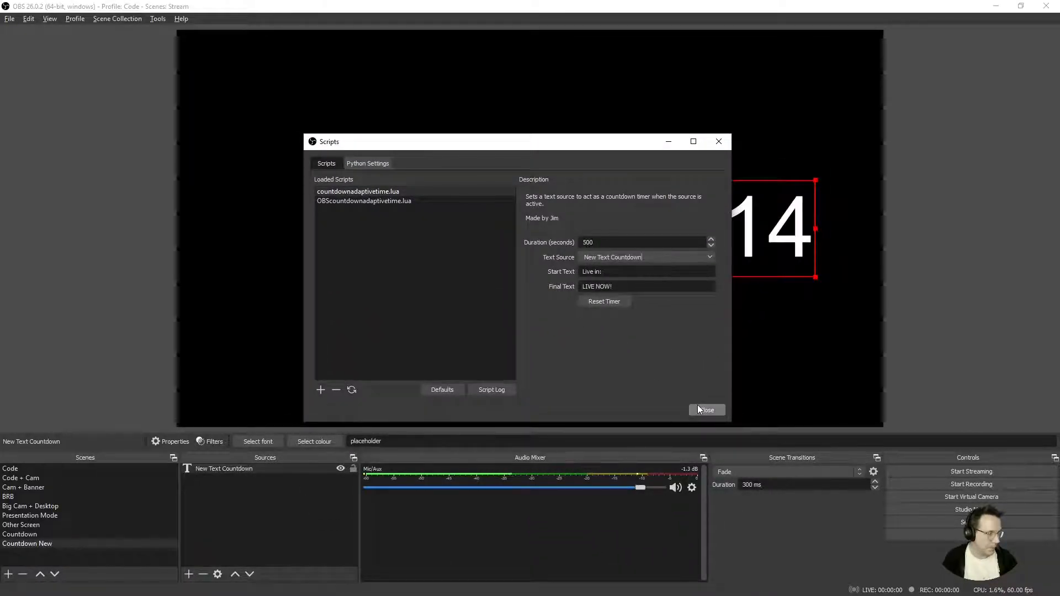
click(707, 410)
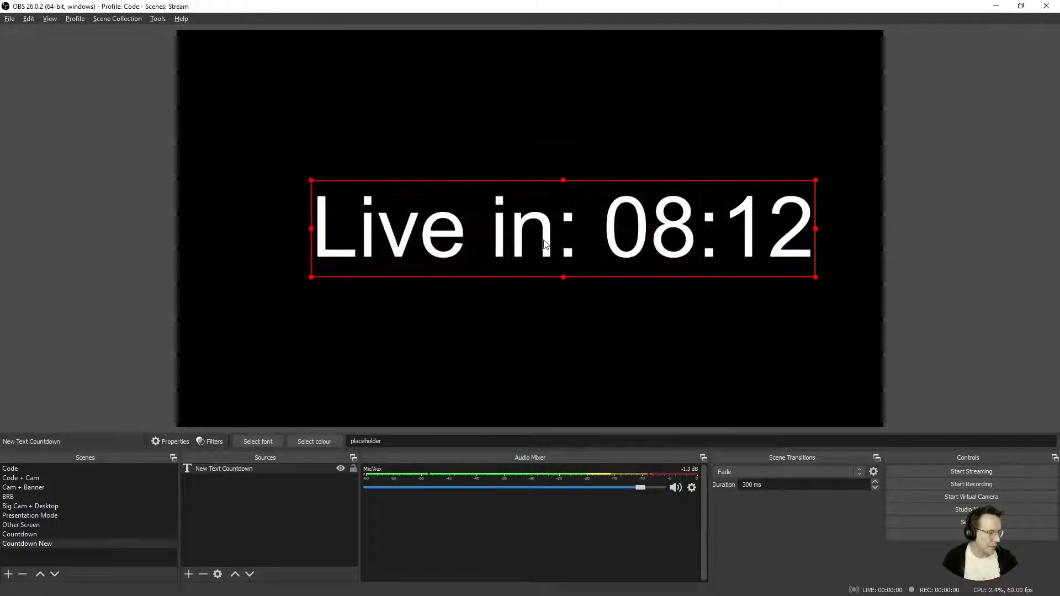
- Re-centre the 'Live in:' countdown text on the canvas via Transform
right_click(545, 243)
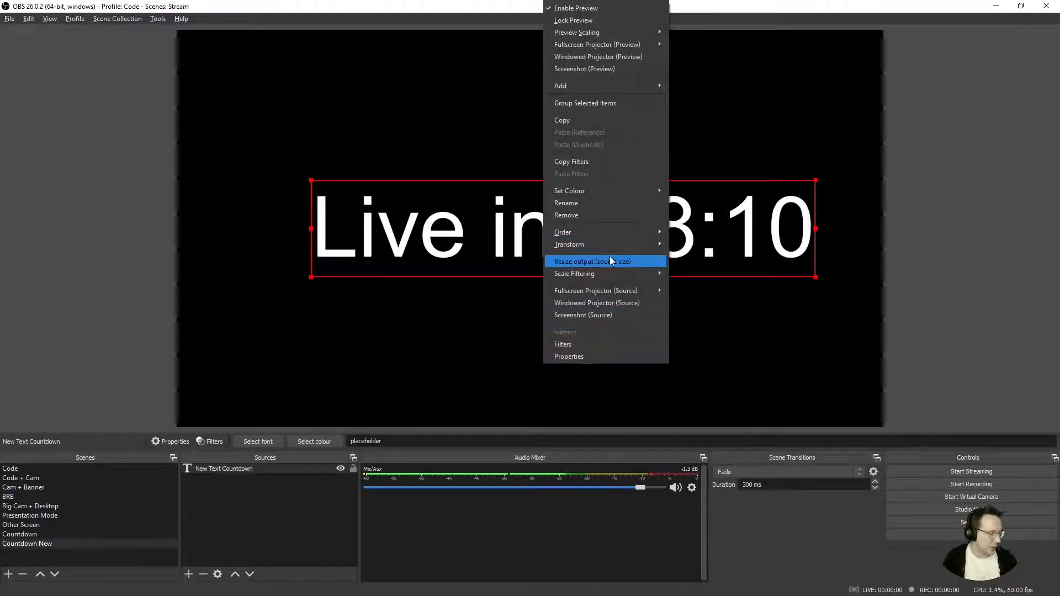
mouse_move(614, 244)
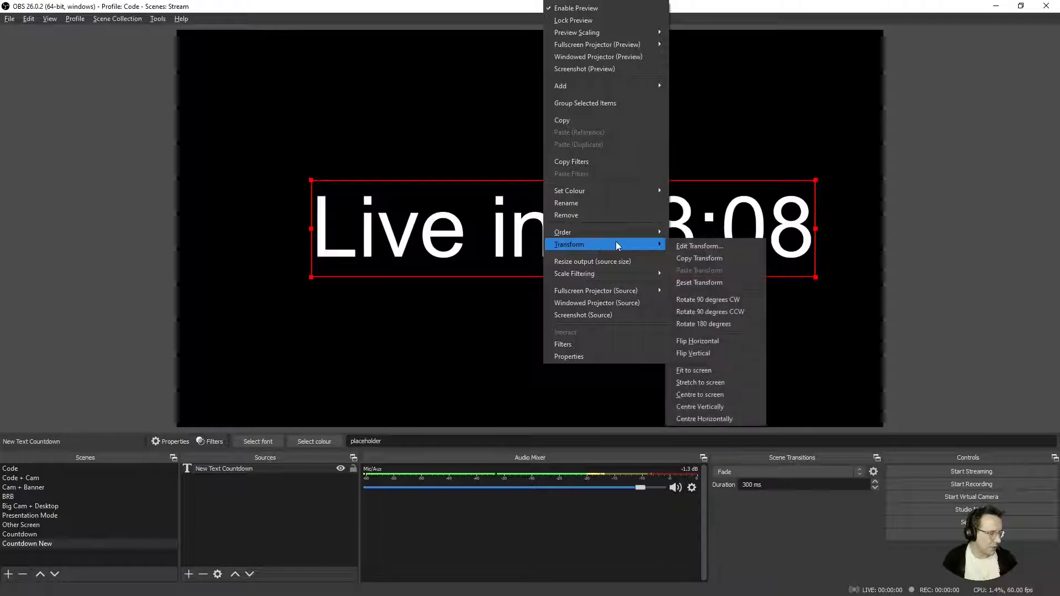
click(592, 375)
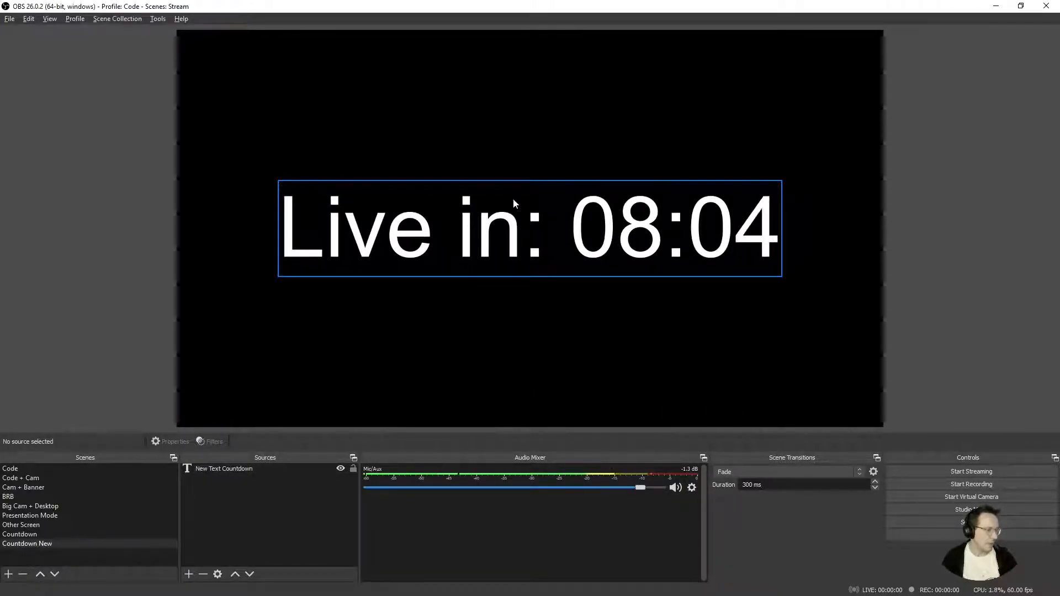
- Re-enter the script Duration as 500 in Scripts to restart the countdown, then close it
click(157, 18)
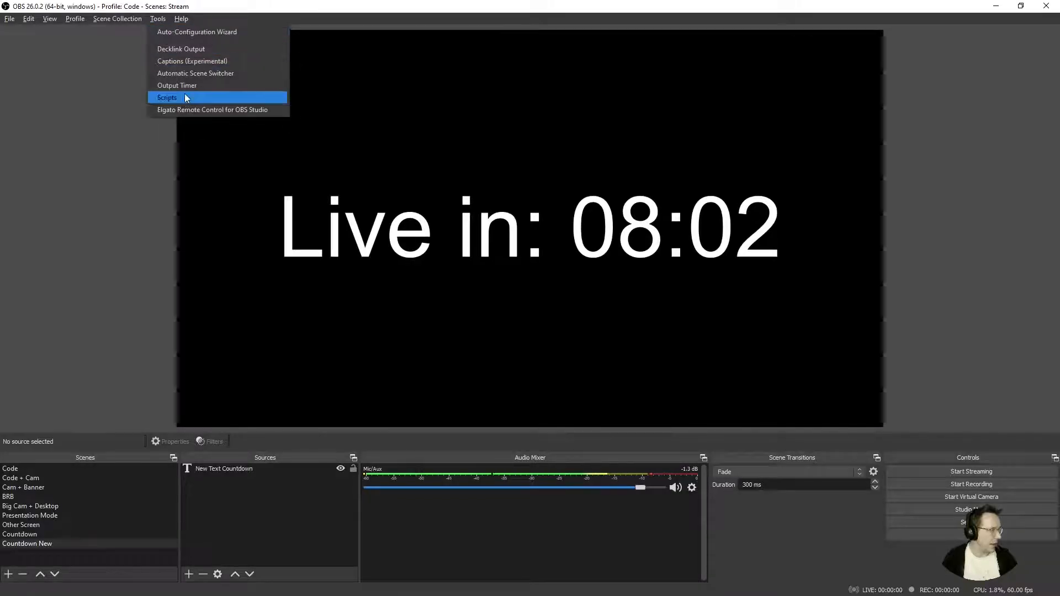
click(168, 97)
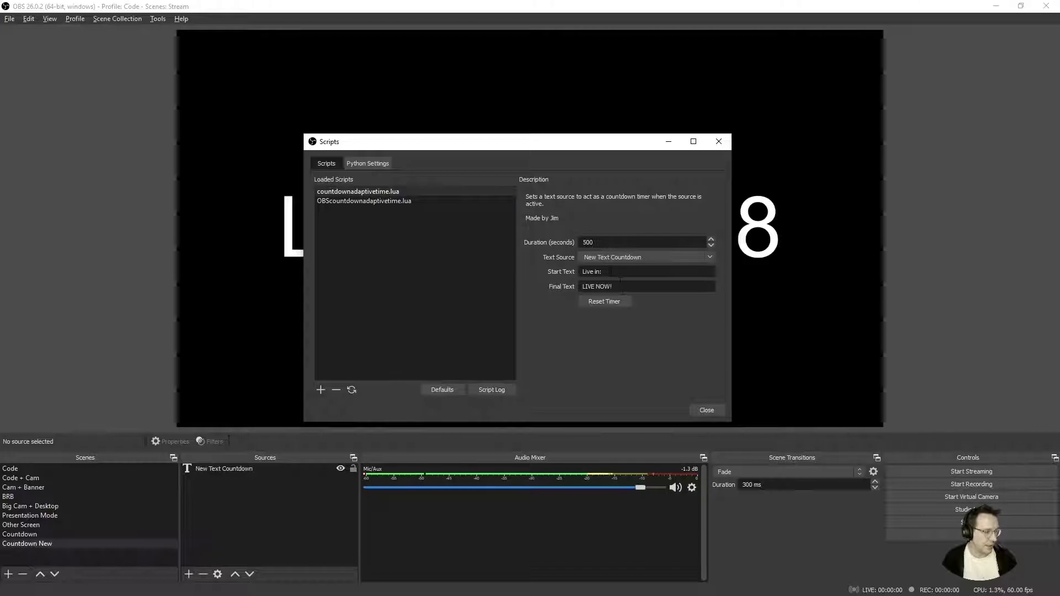
text(5)
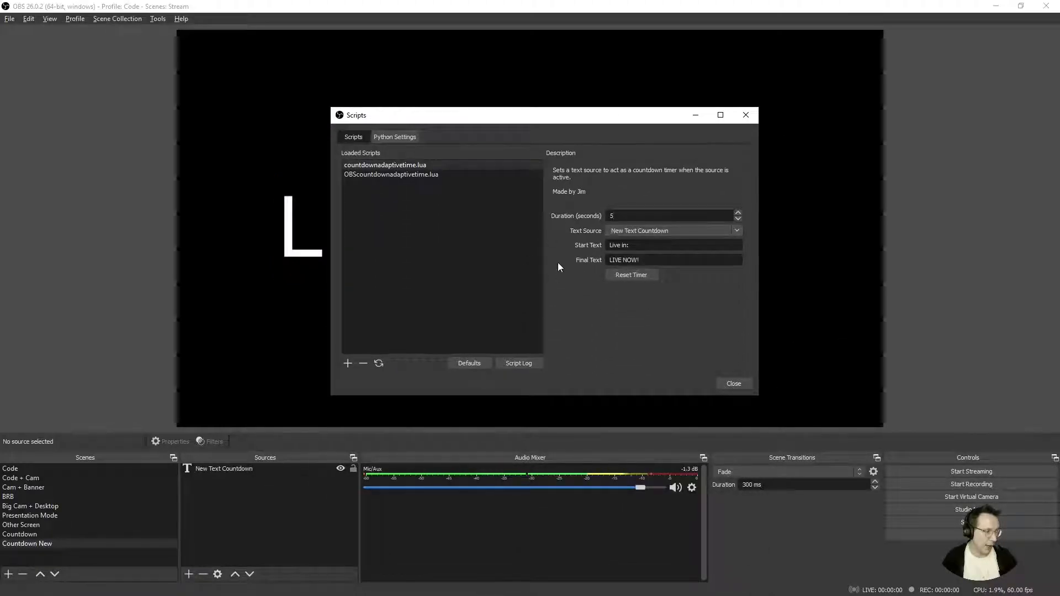
text(00)
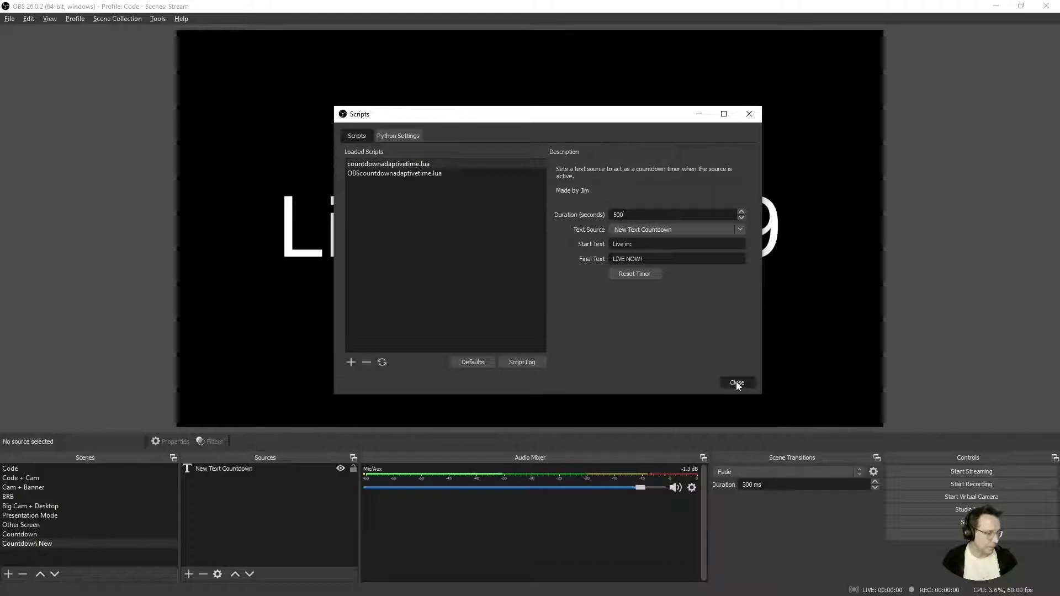
click(736, 382)
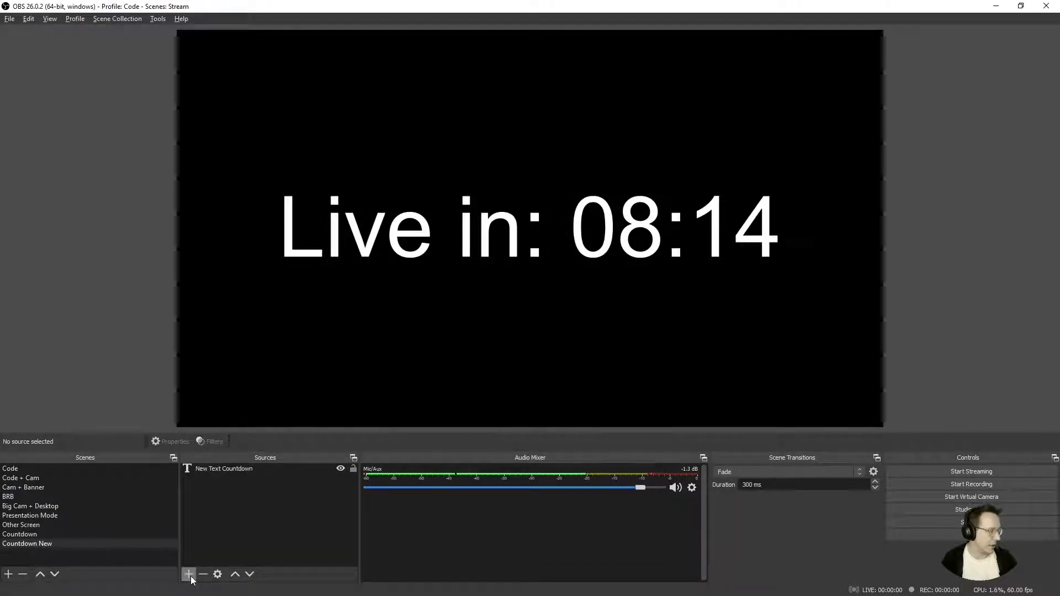
- Add an Image source 'Image 2' using the blue bokeh jpg from Downloads
click(190, 574)
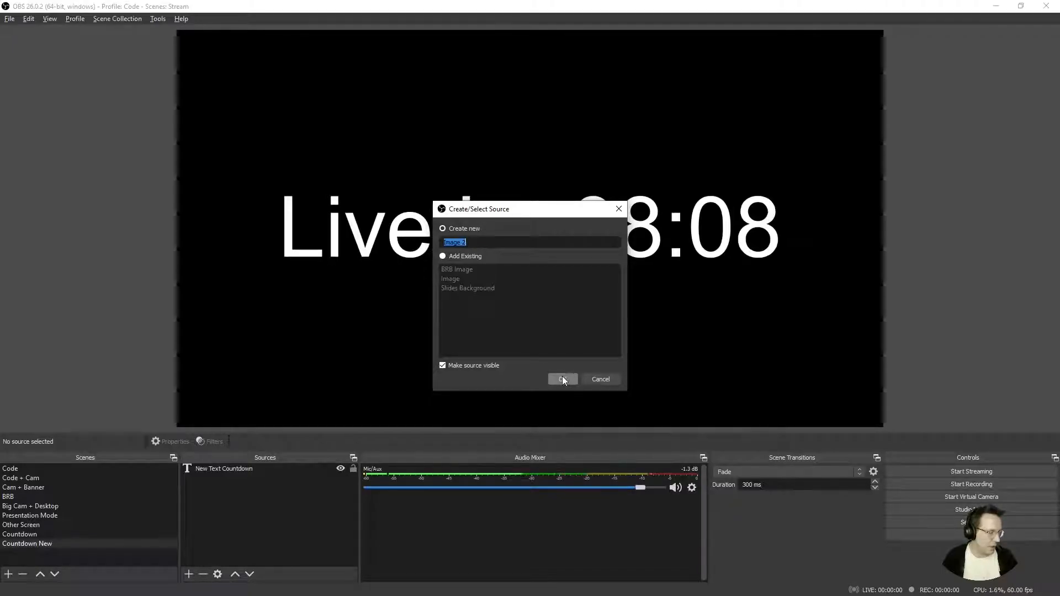
click(562, 379)
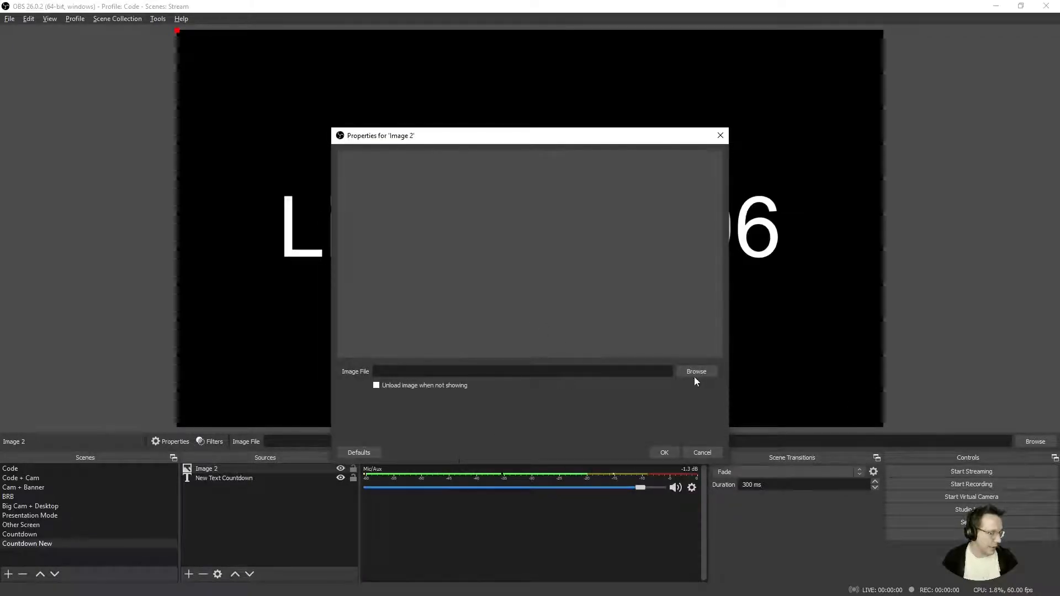
click(695, 371)
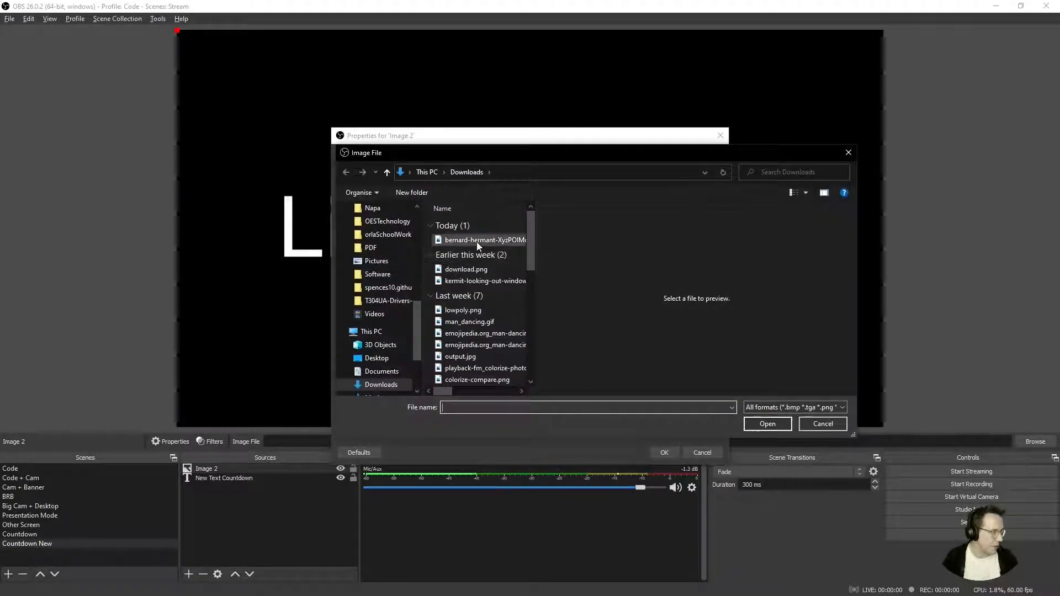
click(481, 239)
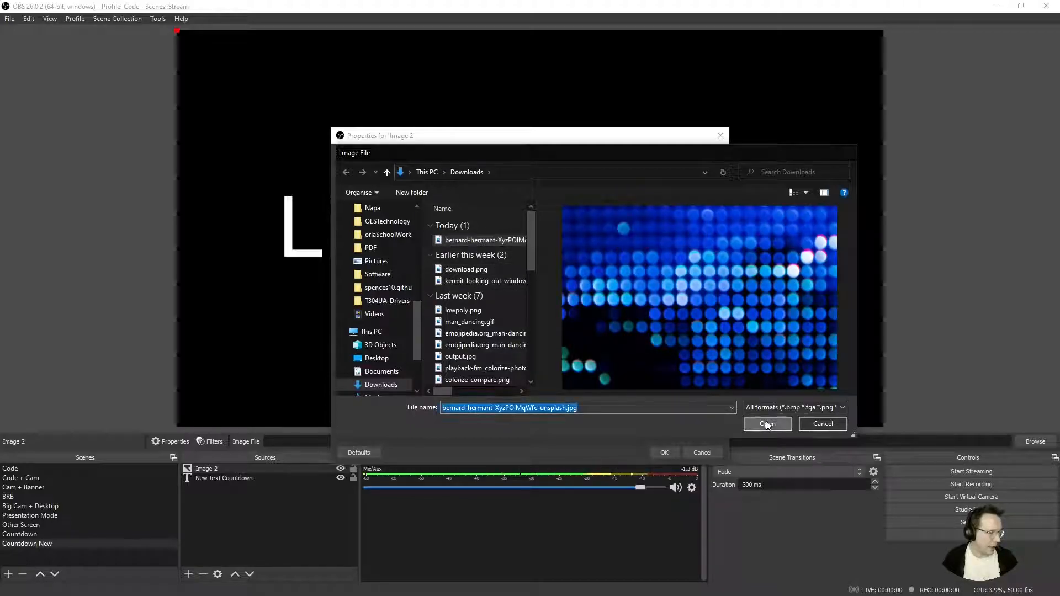
click(767, 424)
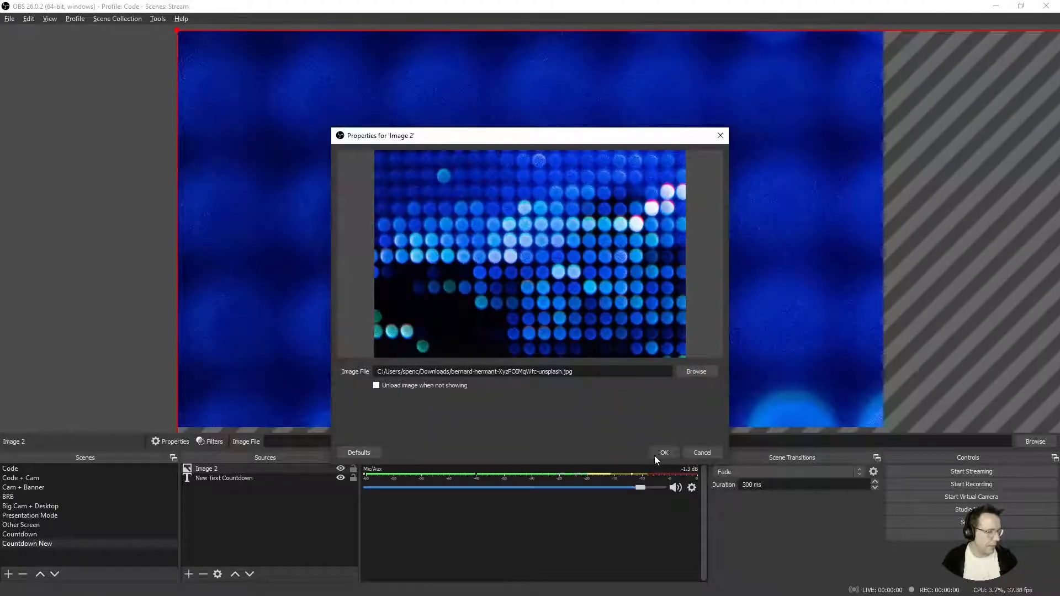
click(663, 453)
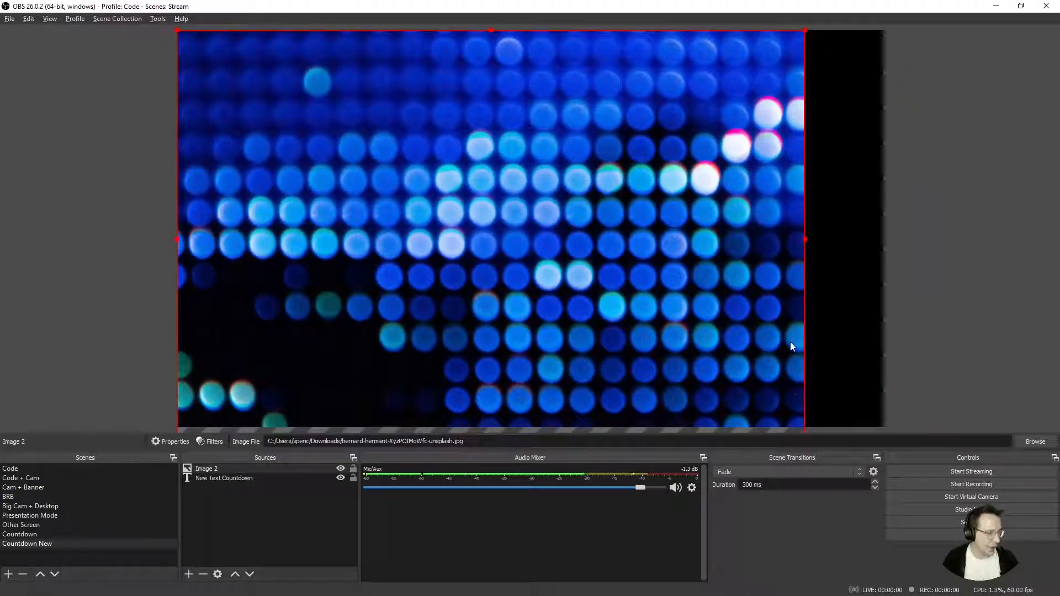
- Stretch the bokeh photo to fill the canvas and move Image 2 below New Text Countdown
drag(804, 239, 889, 245)
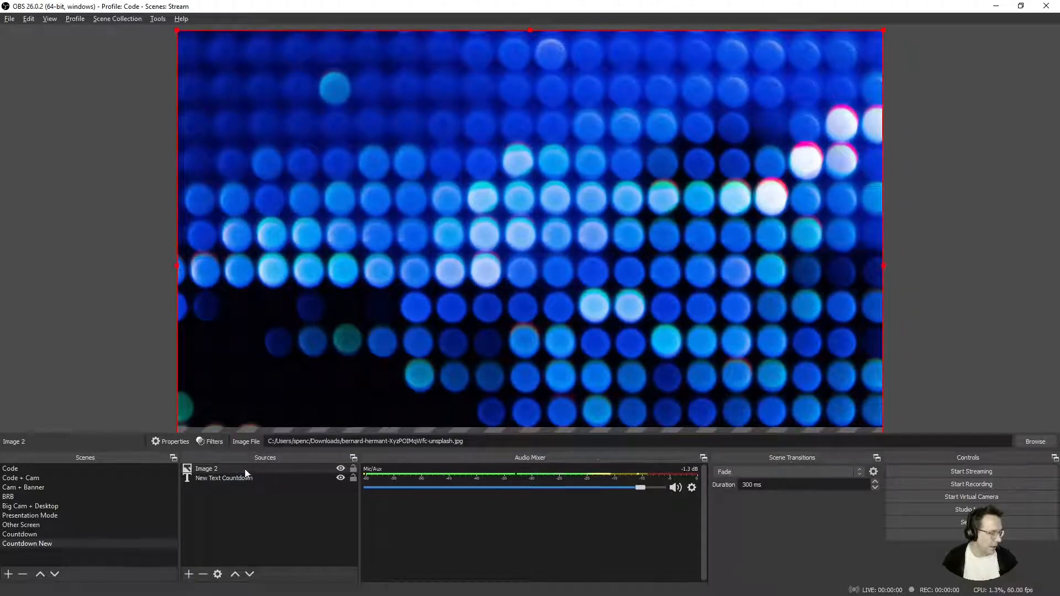
click(205, 468)
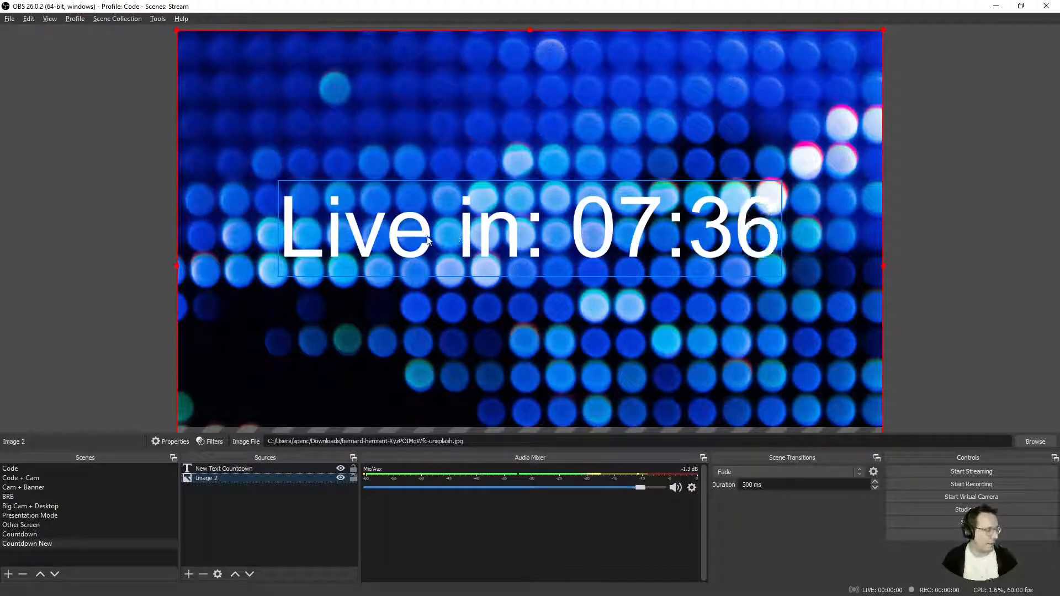
right_click(425, 237)
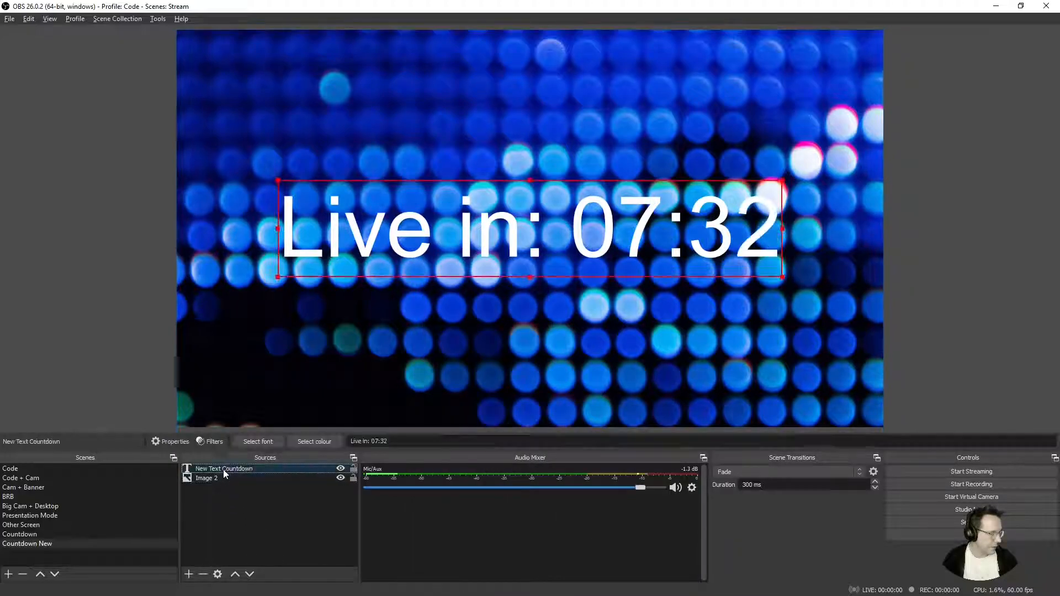
- Set the New Text Countdown colour to yellow in its Properties
click(175, 441)
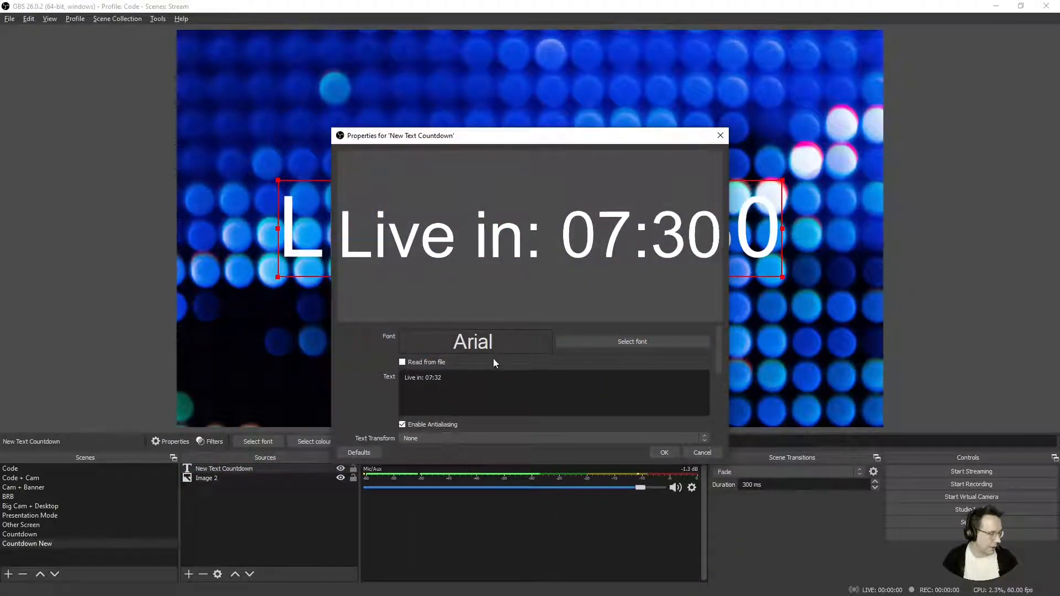
scroll(down, 3)
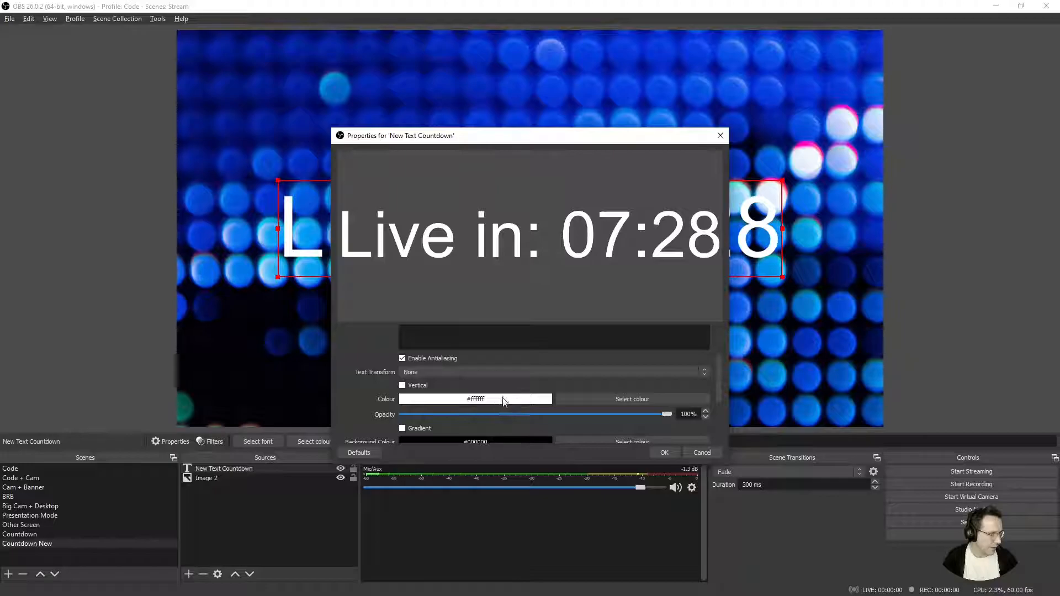
click(631, 399)
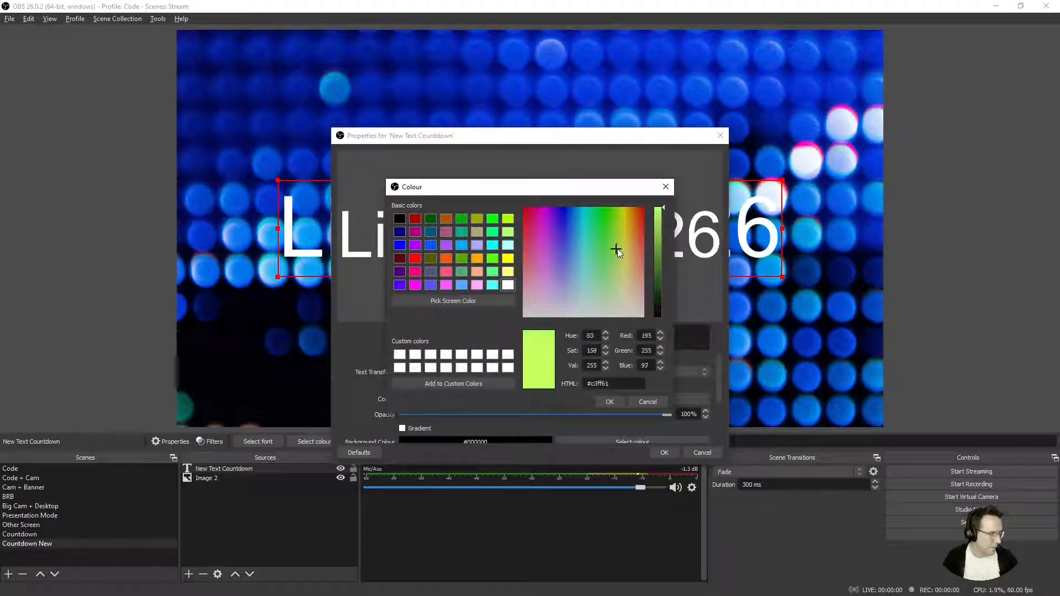
click(609, 402)
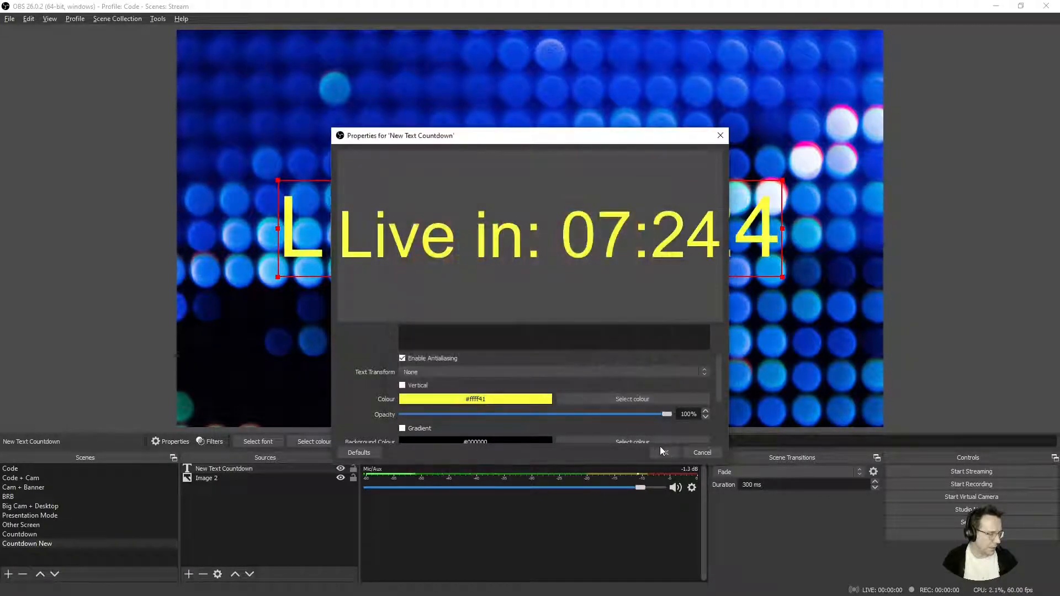
click(702, 452)
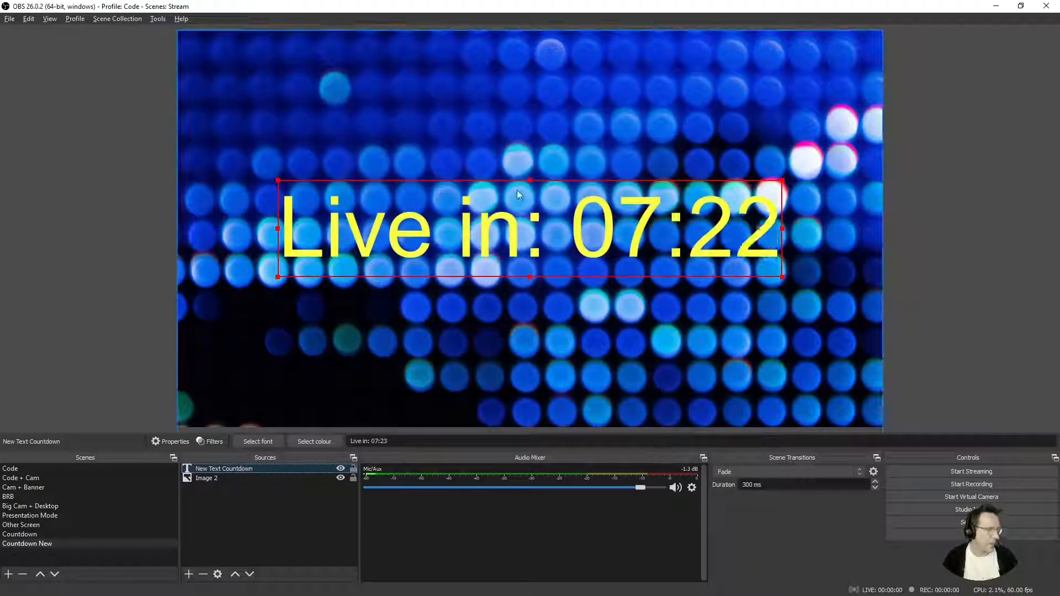
- Lock the Image 2 and New Text Countdown sources via their padlock icons
click(206, 478)
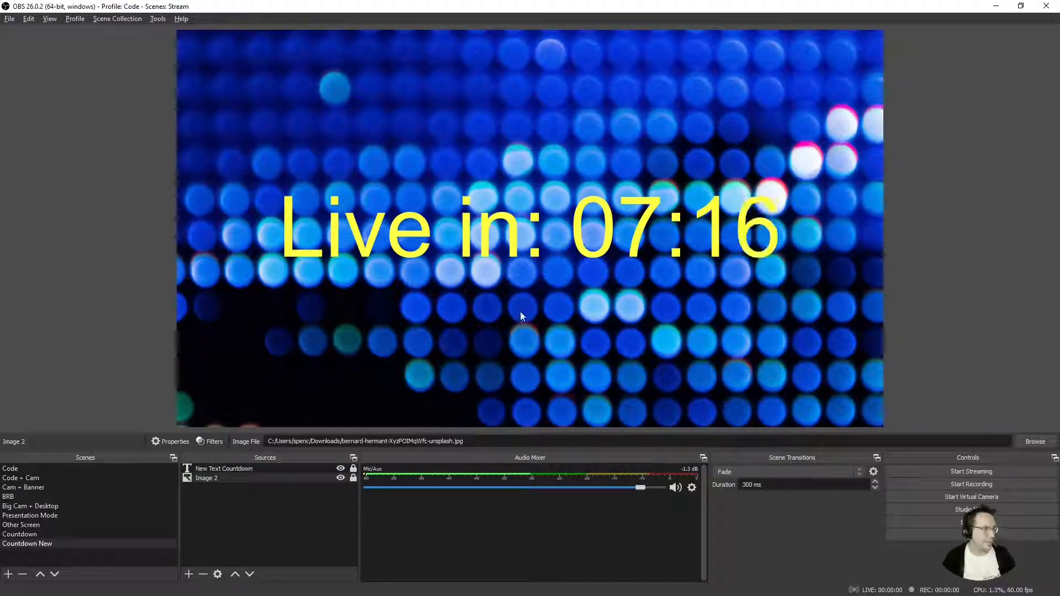
mouse_move(460, 424)
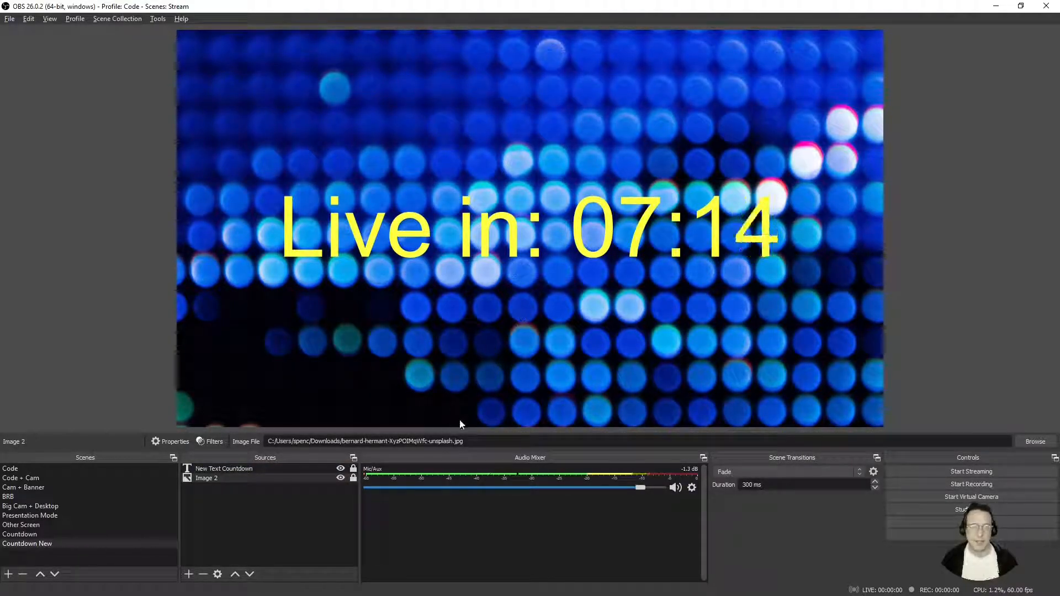